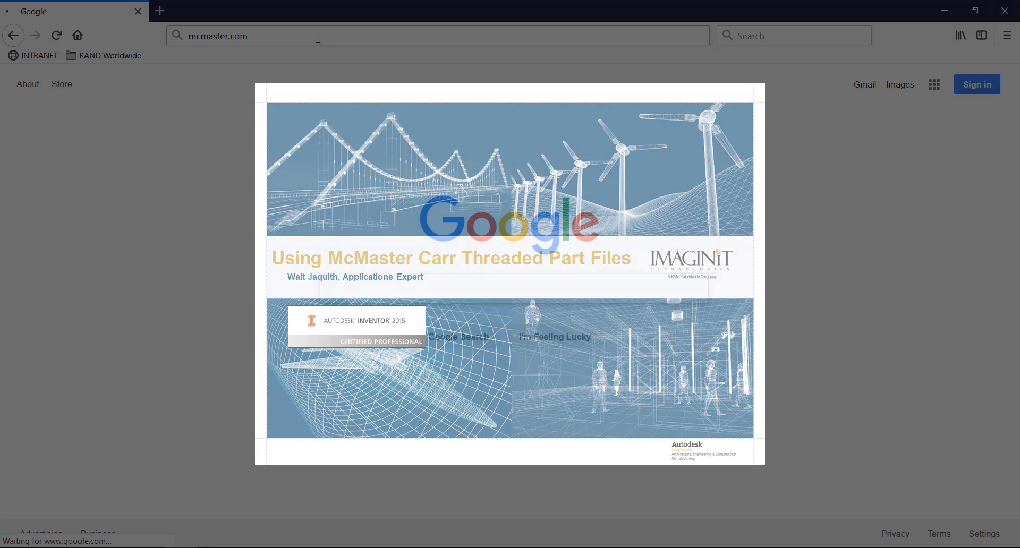
Step: Open McMaster-Carr's product detail page for eyebolt 3049T95, 7/8"-9 with shoulder
key(Return)
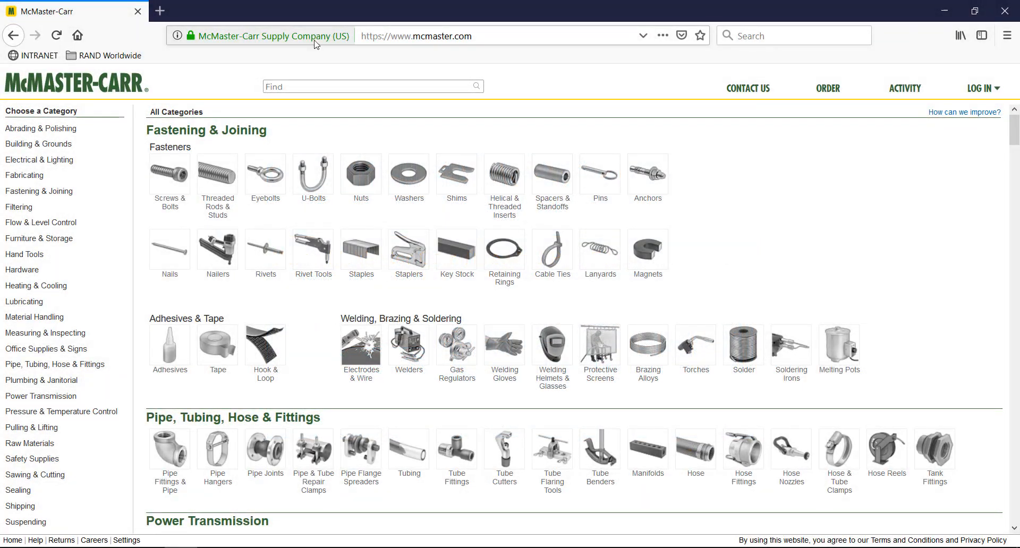
mouse_move(265, 176)
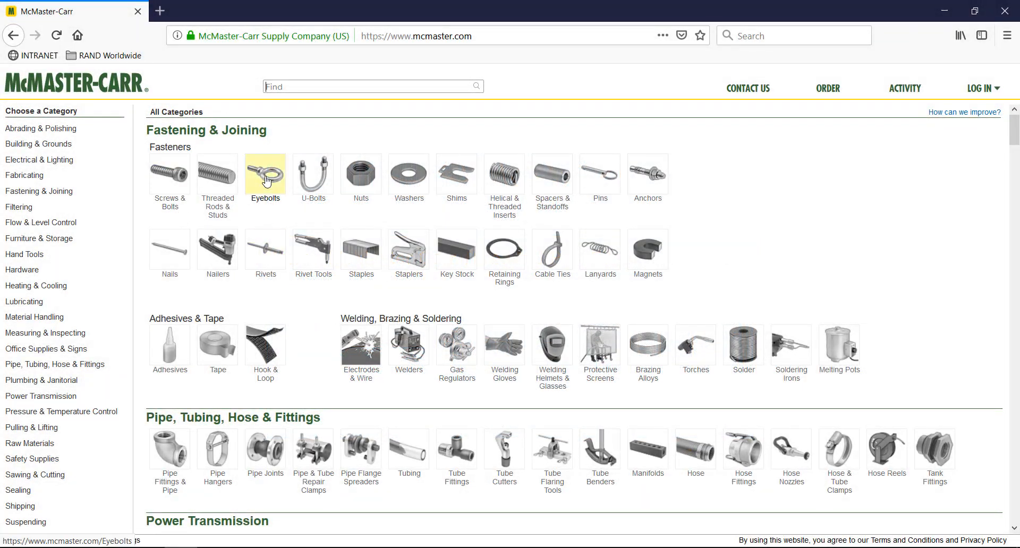
click(265, 171)
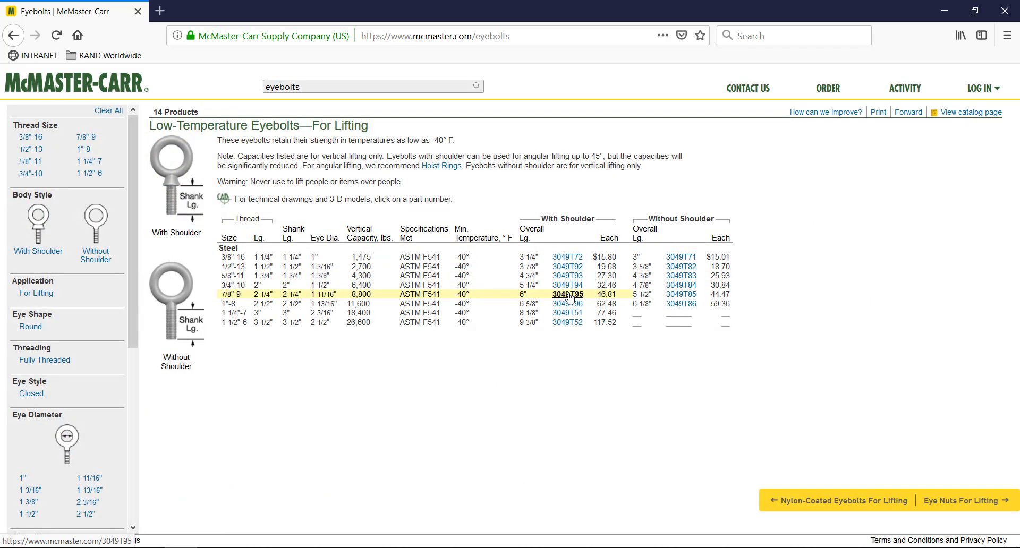
click(567, 294)
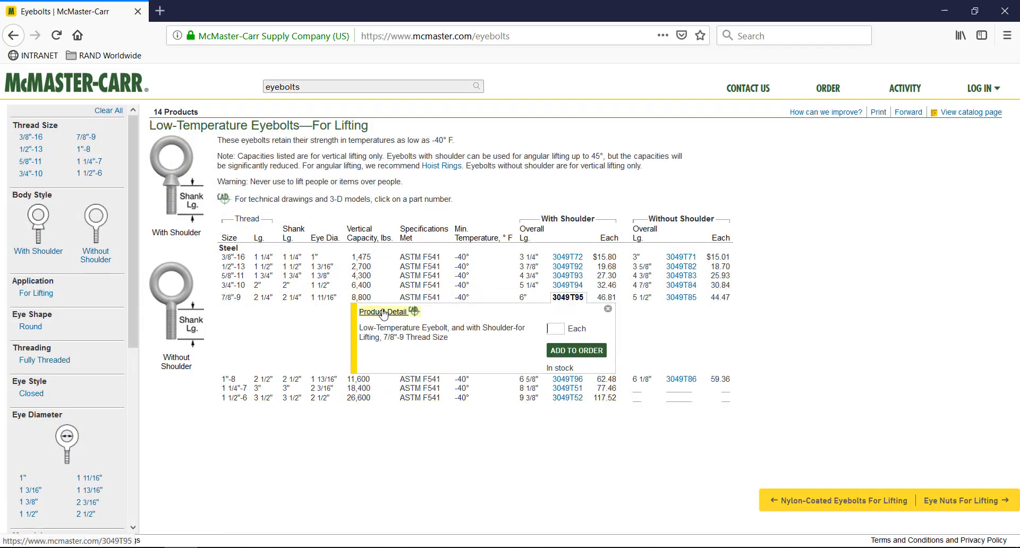
click(383, 312)
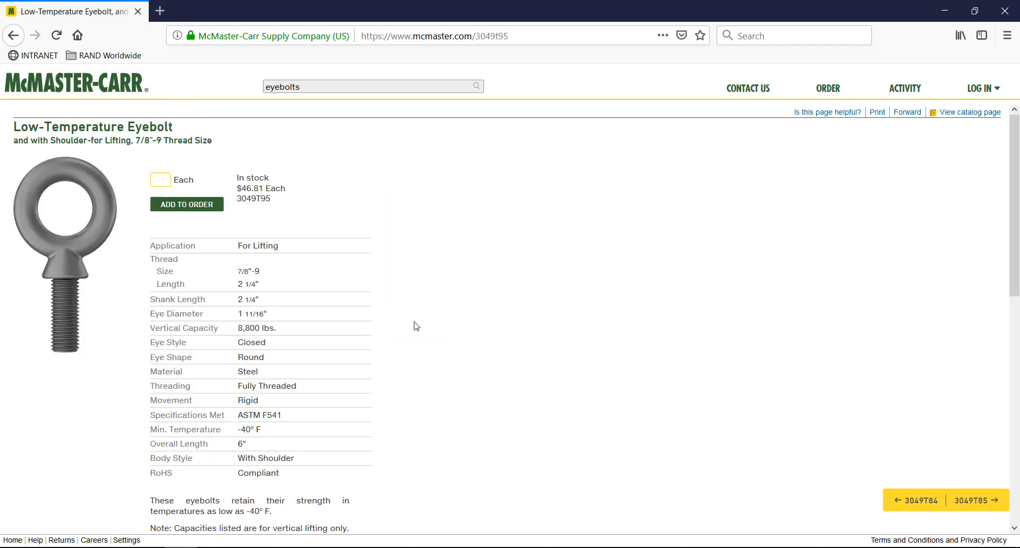
scroll(down, 3)
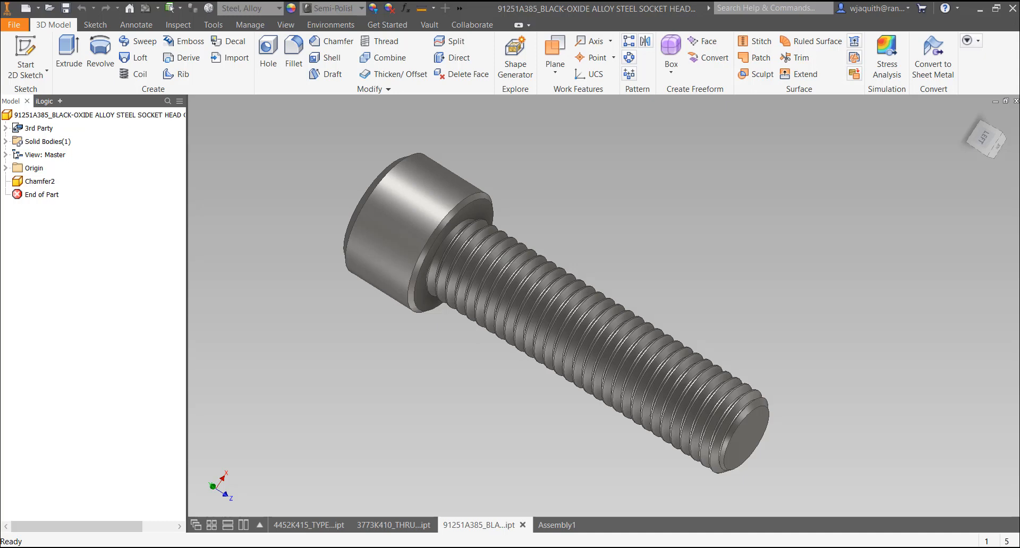
Step: Switch between the elbow fitting and socket head screw part tabs to inspect their threads
click(309, 525)
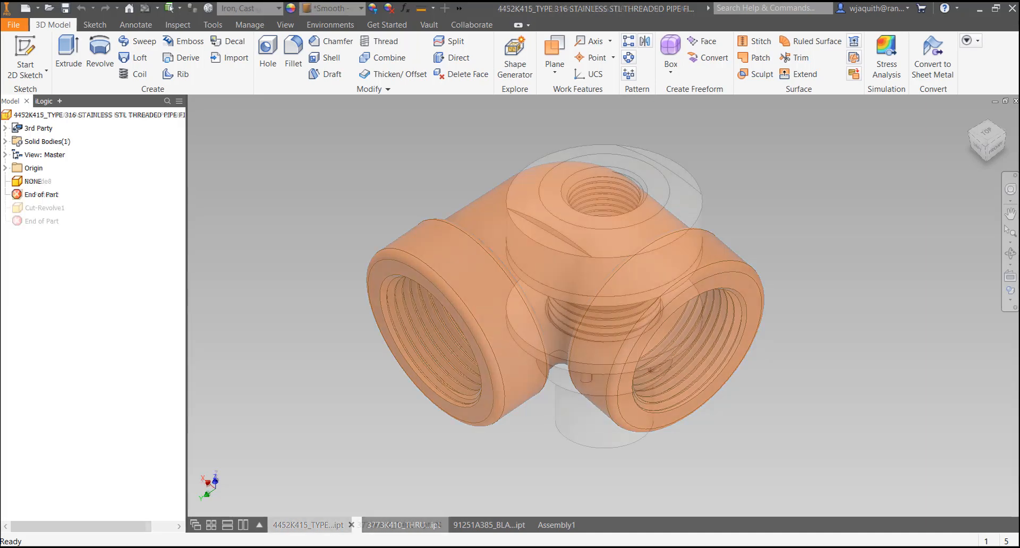
click(395, 525)
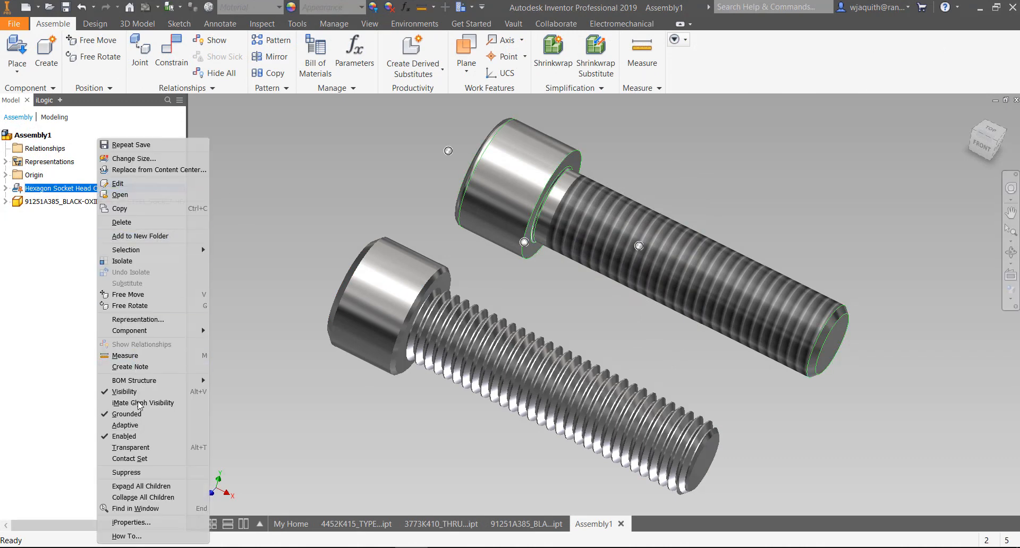
click(132, 523)
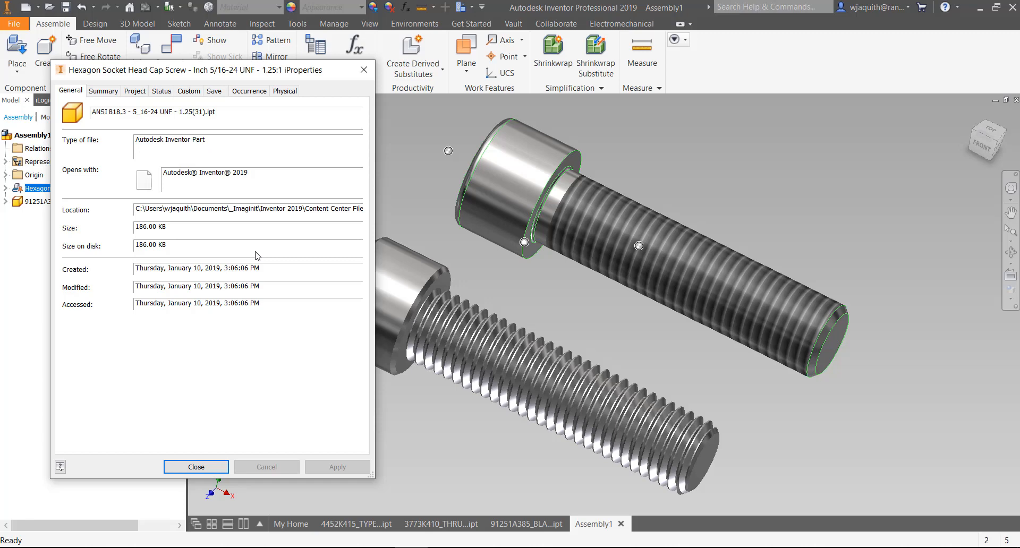
mouse_move(187, 356)
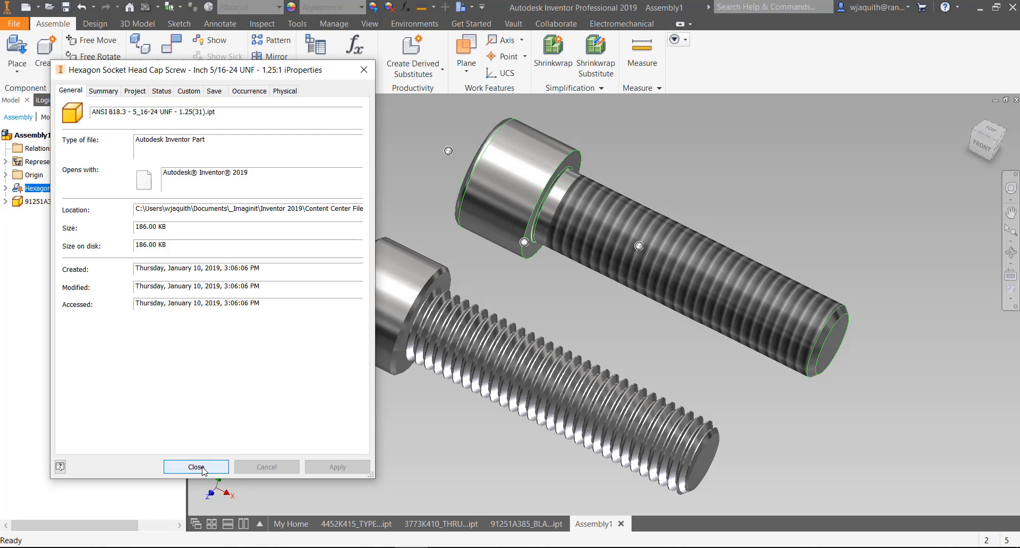
click(196, 467)
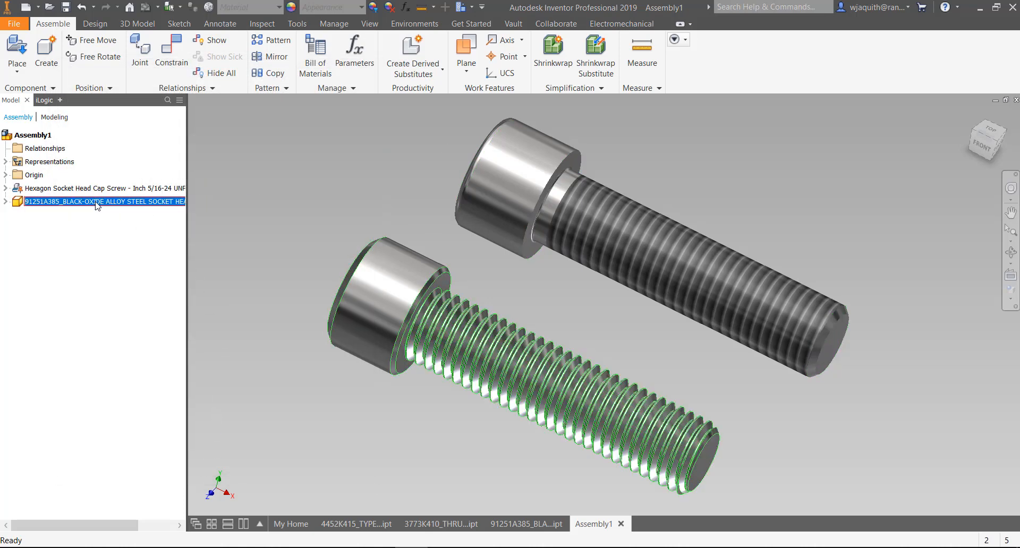
right_click(104, 201)
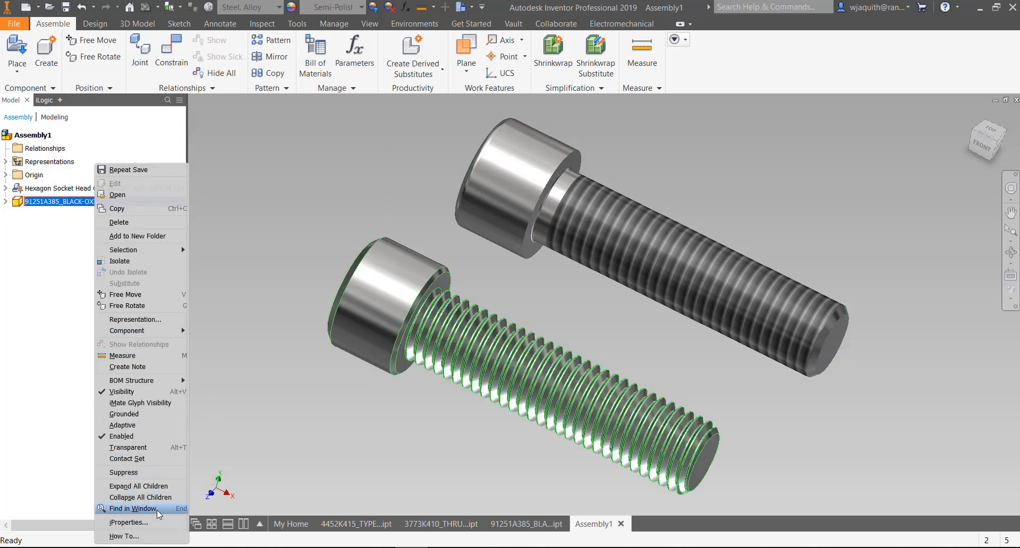
click(128, 523)
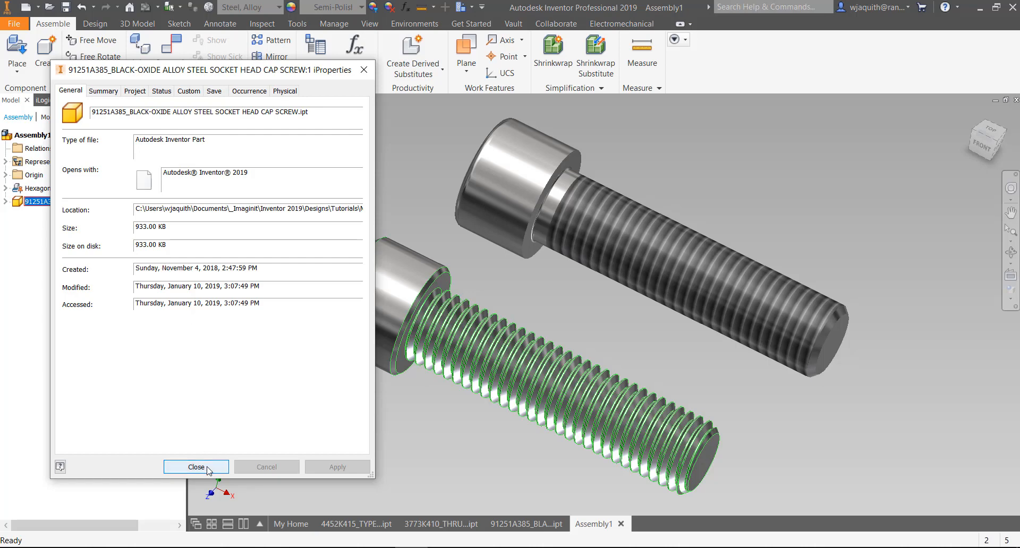
click(196, 466)
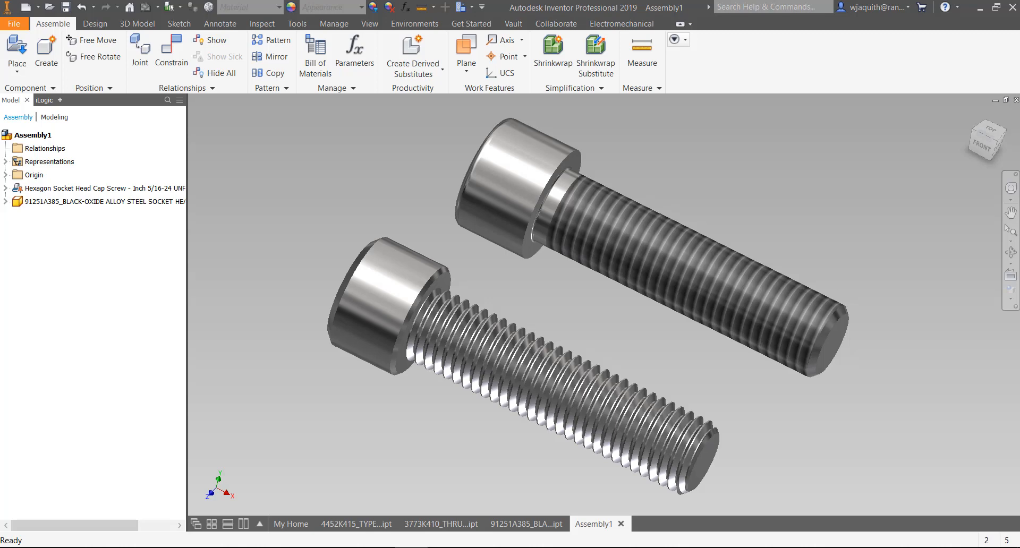
Step: Make the 3773K410_THRU-WALL FITTING part the active document
click(390, 523)
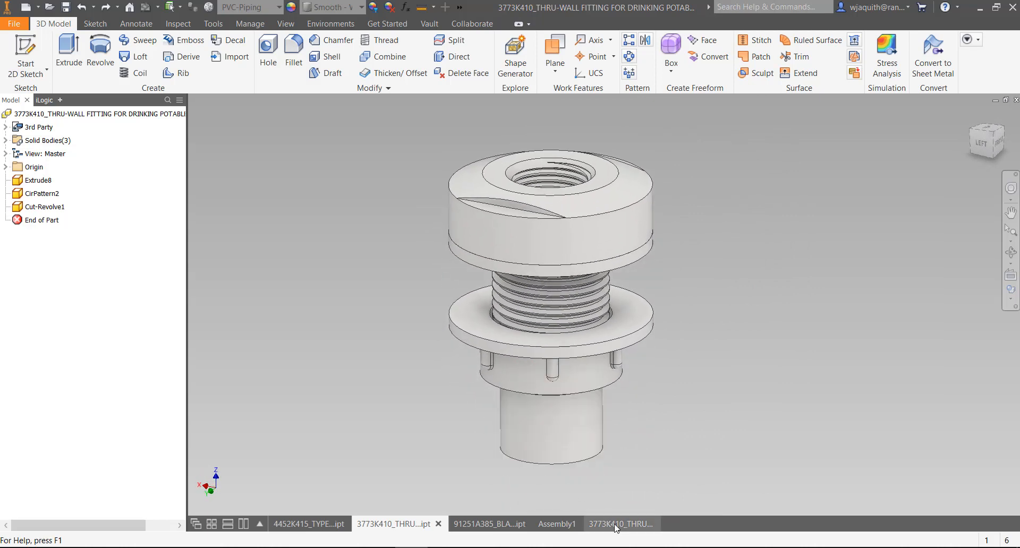
Step: Place a 2:1 front base view of the thru-wall fitting on the new drawing
click(615, 523)
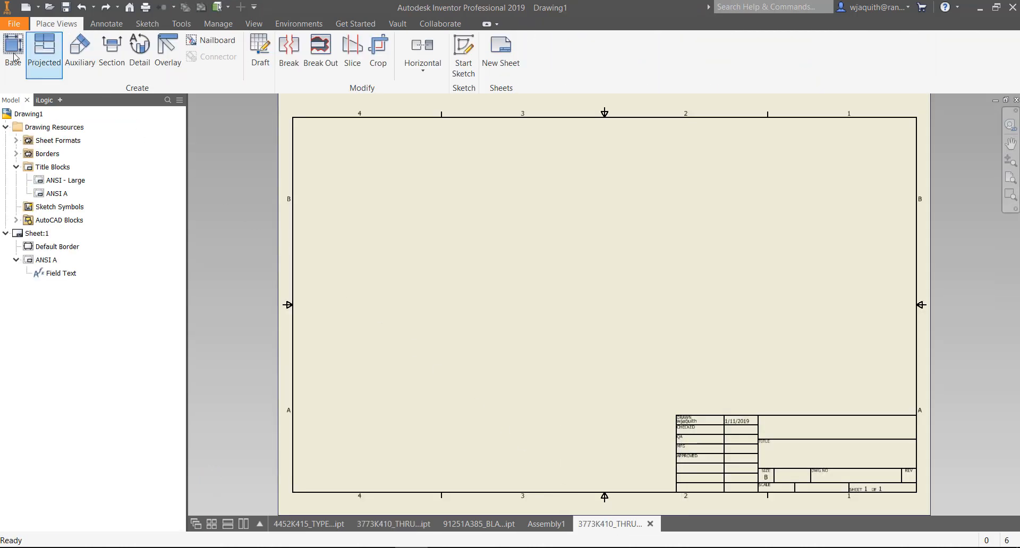
click(12, 50)
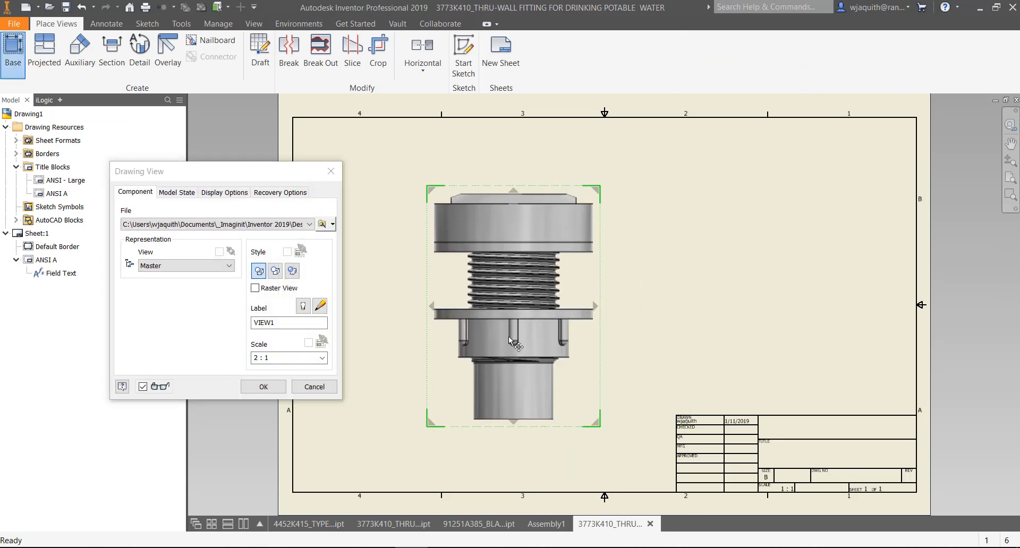
click(264, 386)
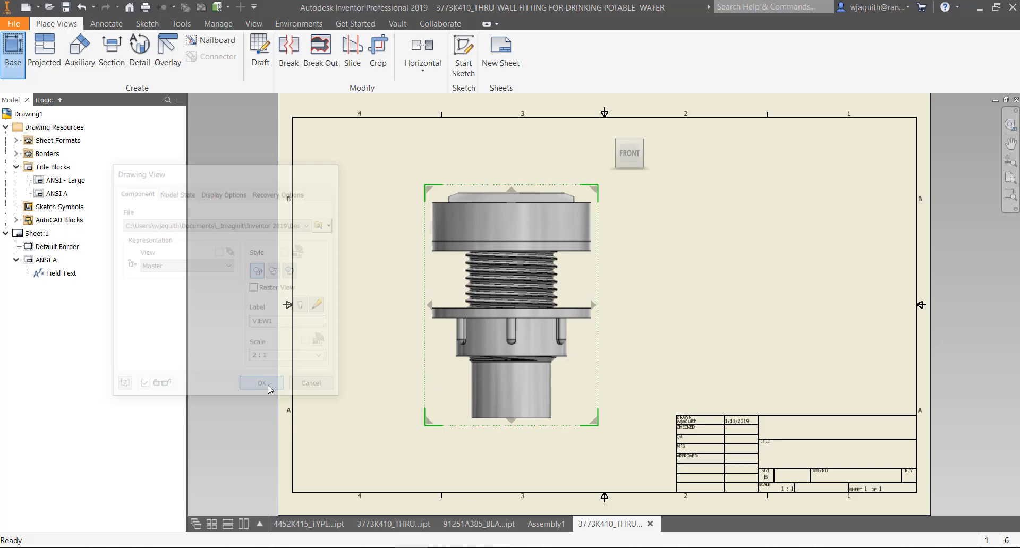
click(262, 383)
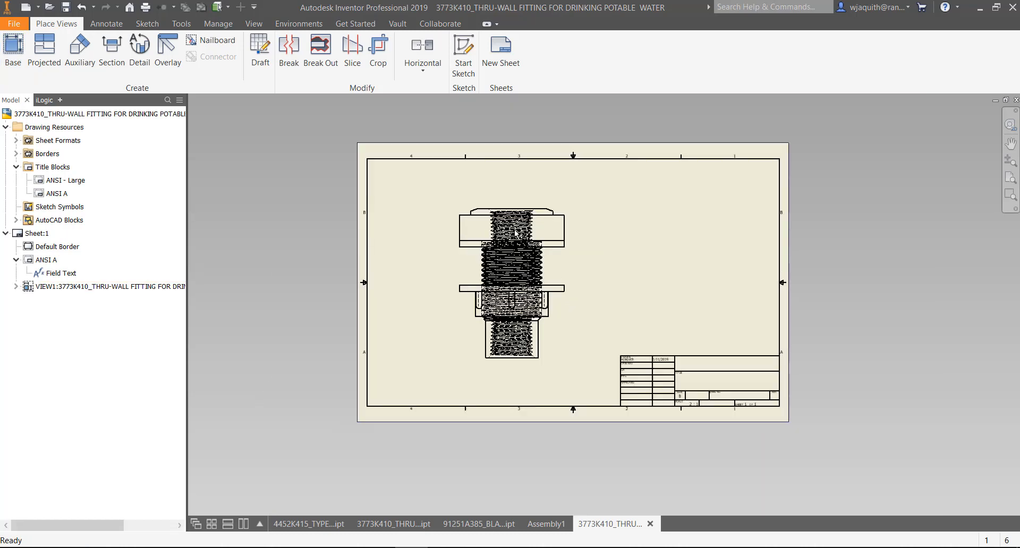
scroll(up, 3)
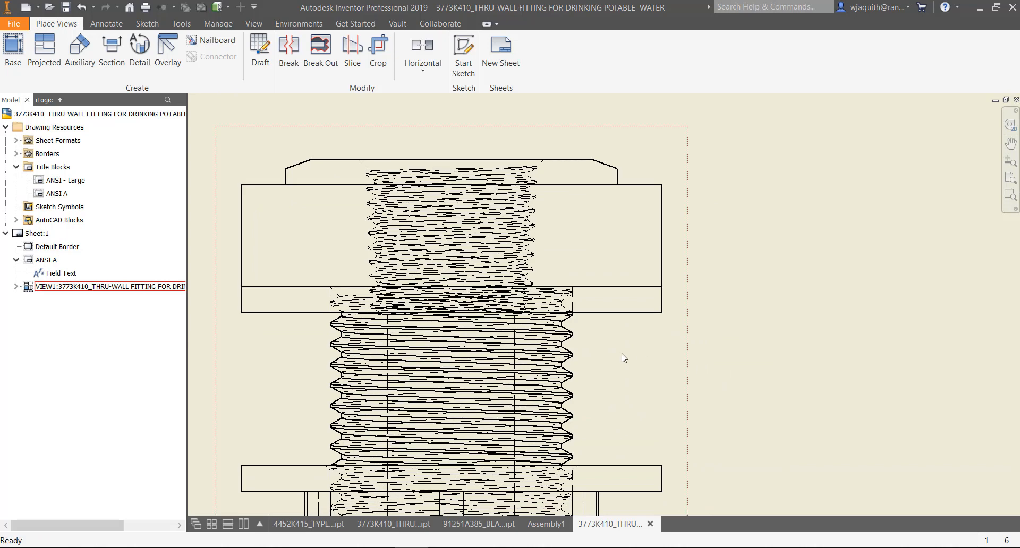
Step: Edit the fitting view's style so it displays the hidden thread lines
double_click(449, 293)
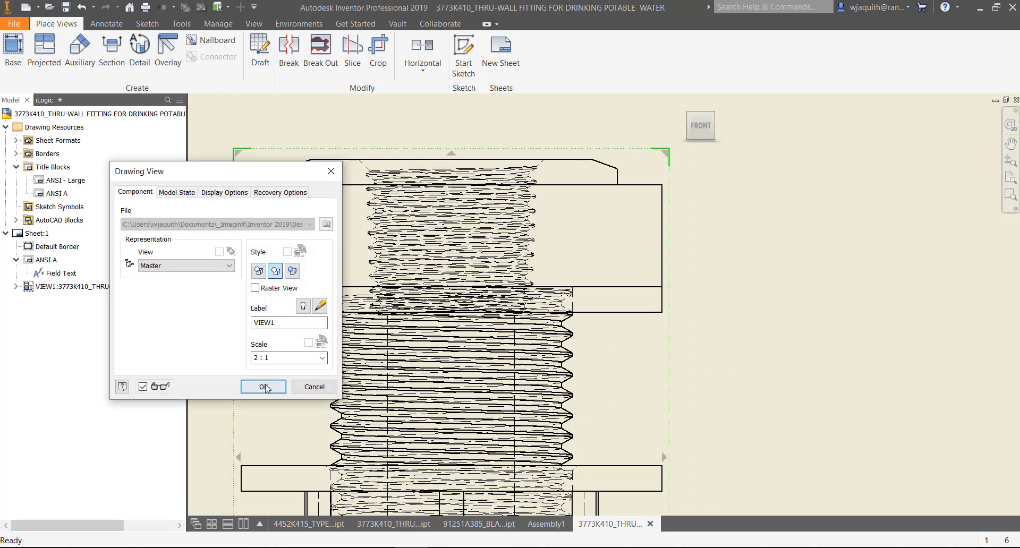
click(263, 386)
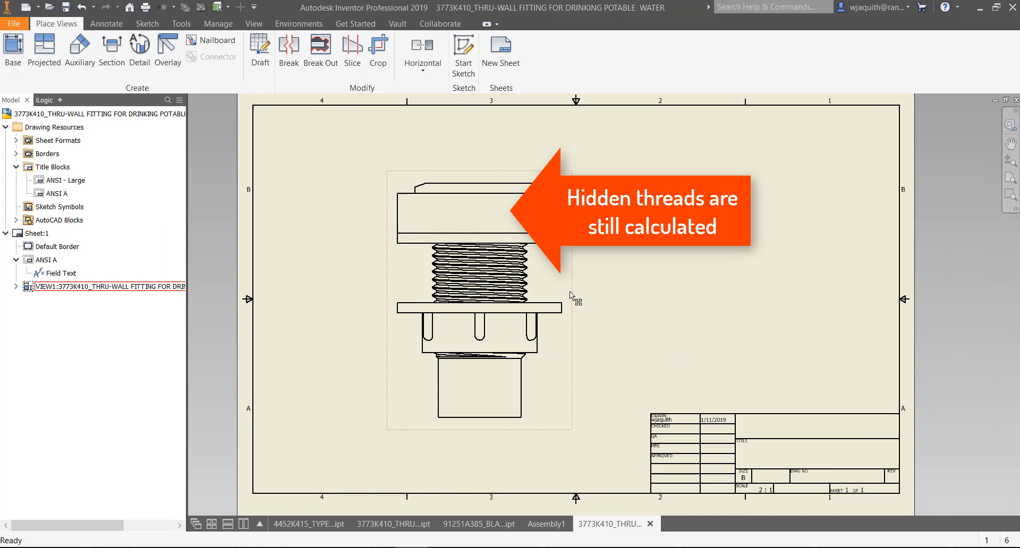
click(624, 304)
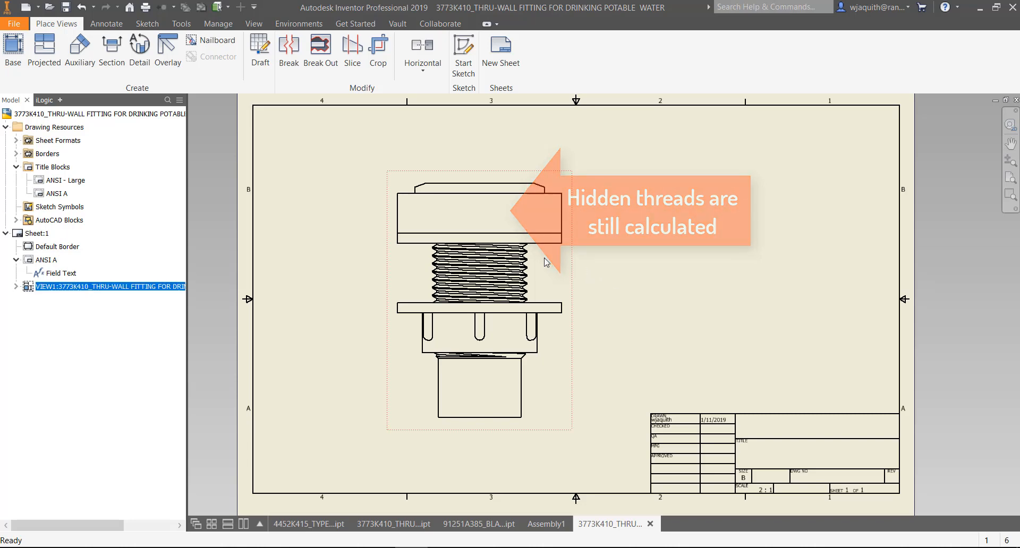
double_click(480, 293)
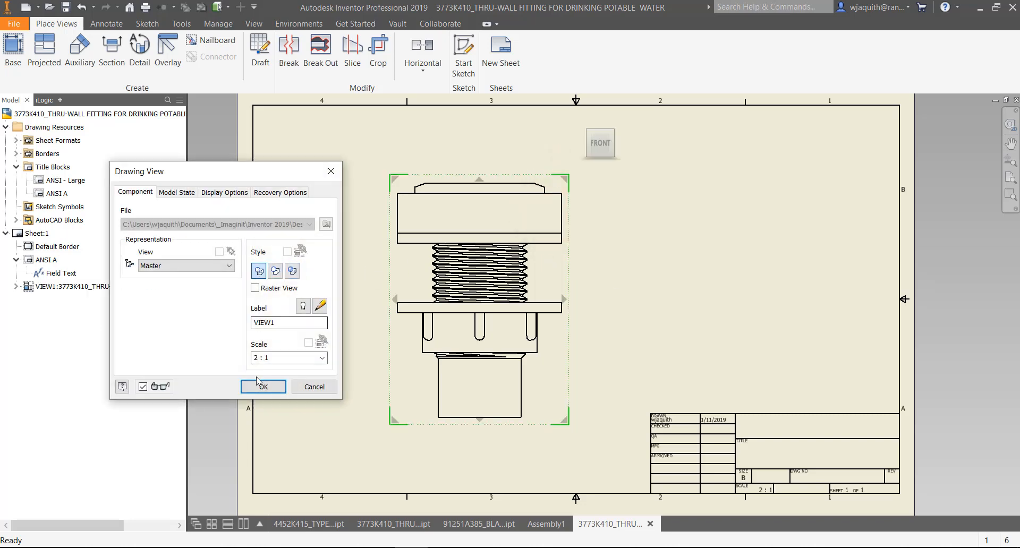
click(263, 387)
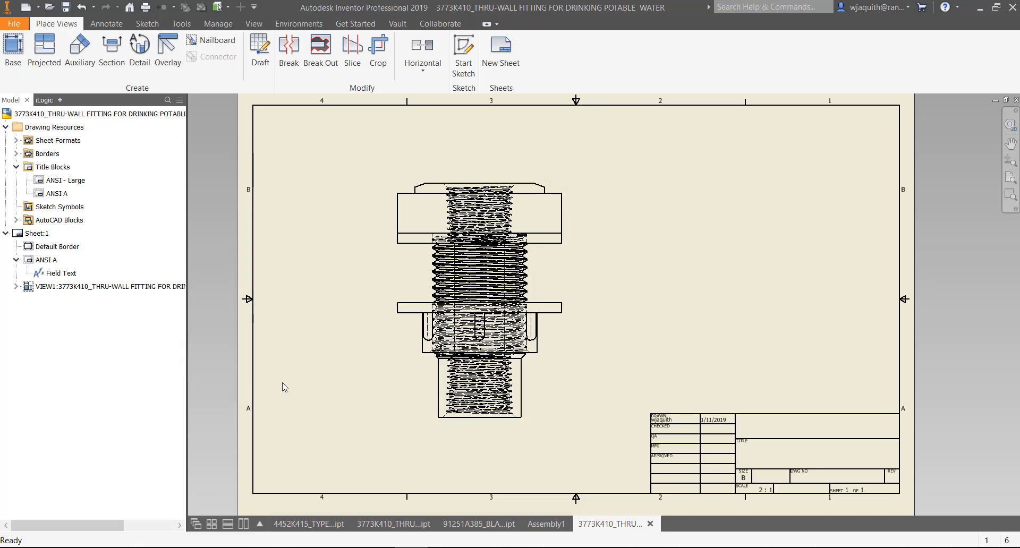
mouse_move(364, 442)
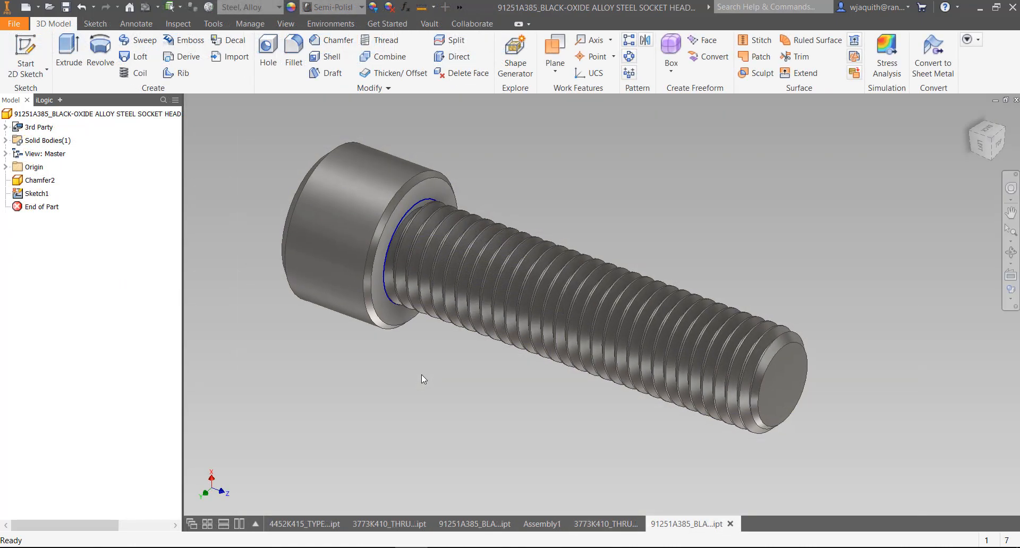
Step: Extrude the shank circle up to the end face, covering the threads with a plain cylinder
click(68, 51)
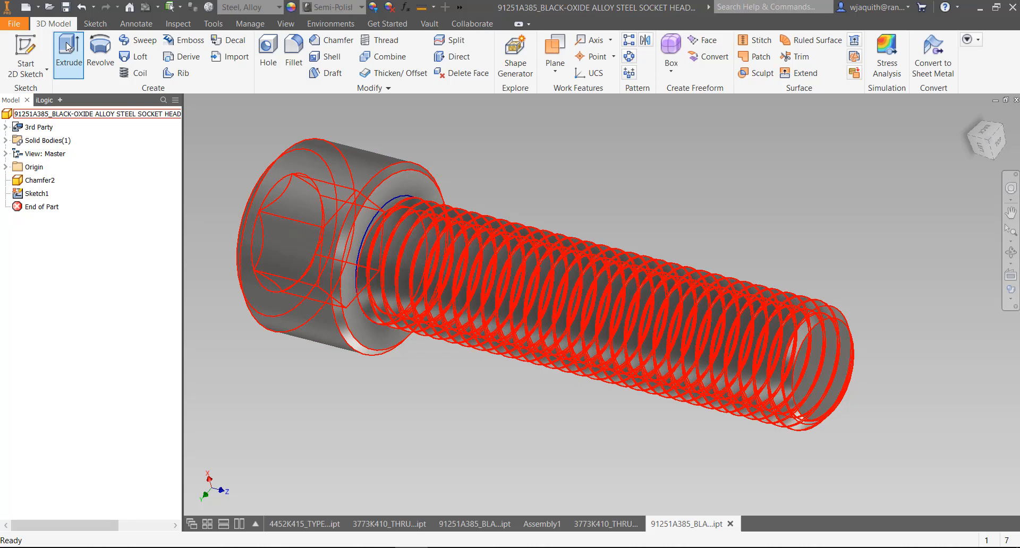
click(69, 52)
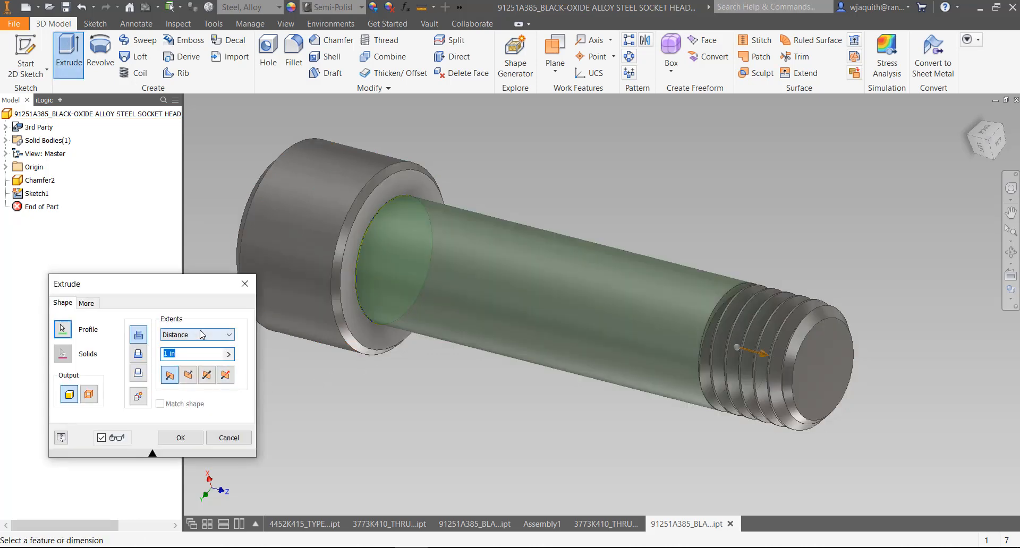
click(196, 334)
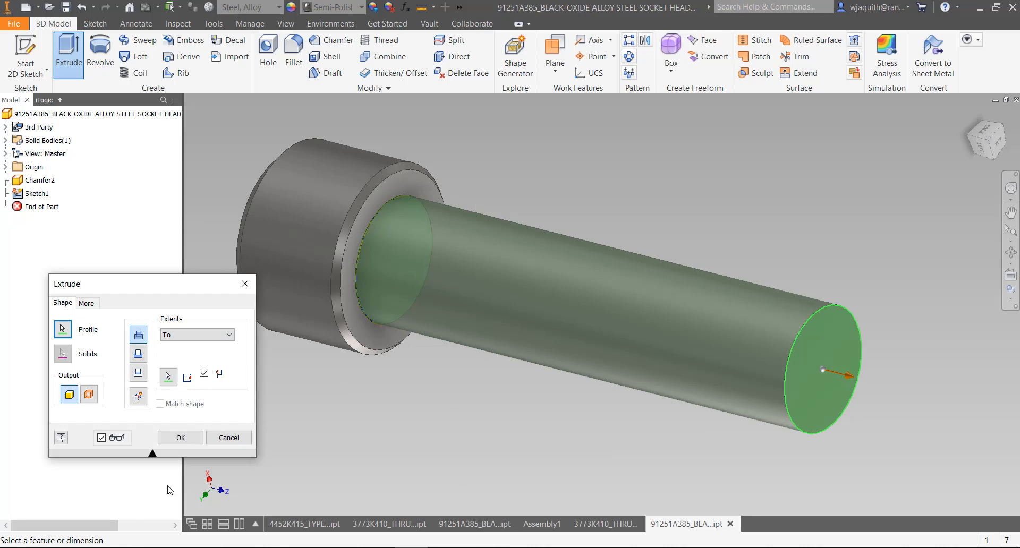
click(180, 438)
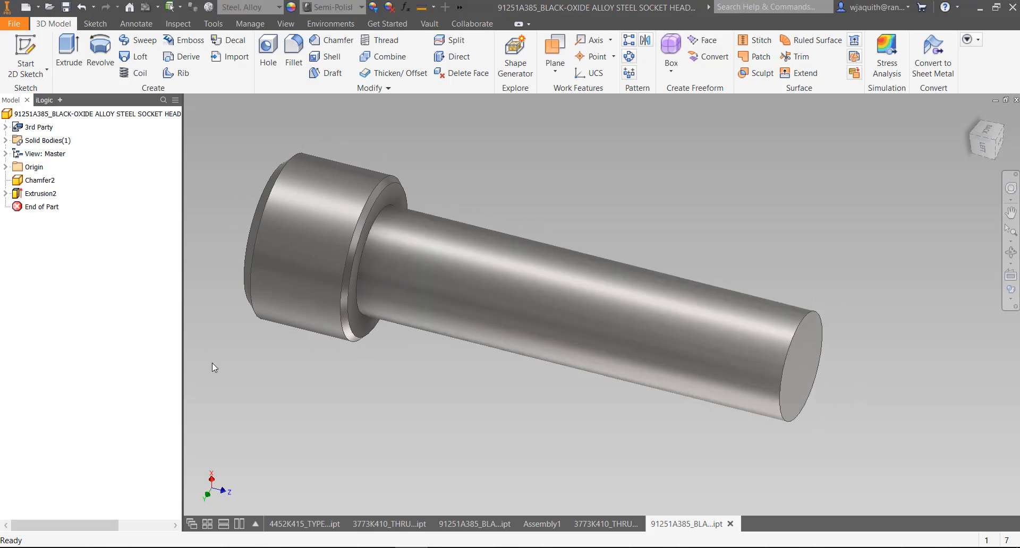
click(65, 7)
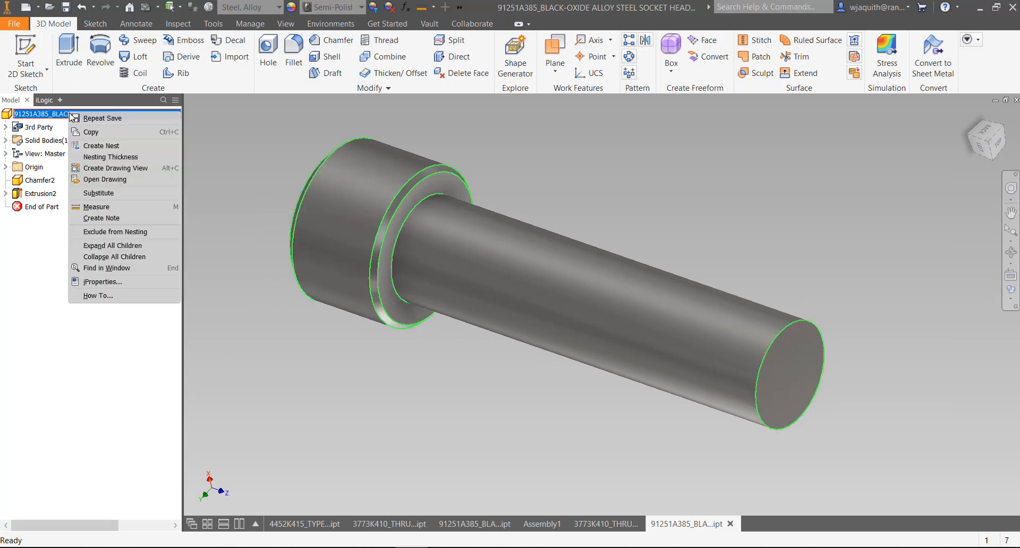
click(102, 282)
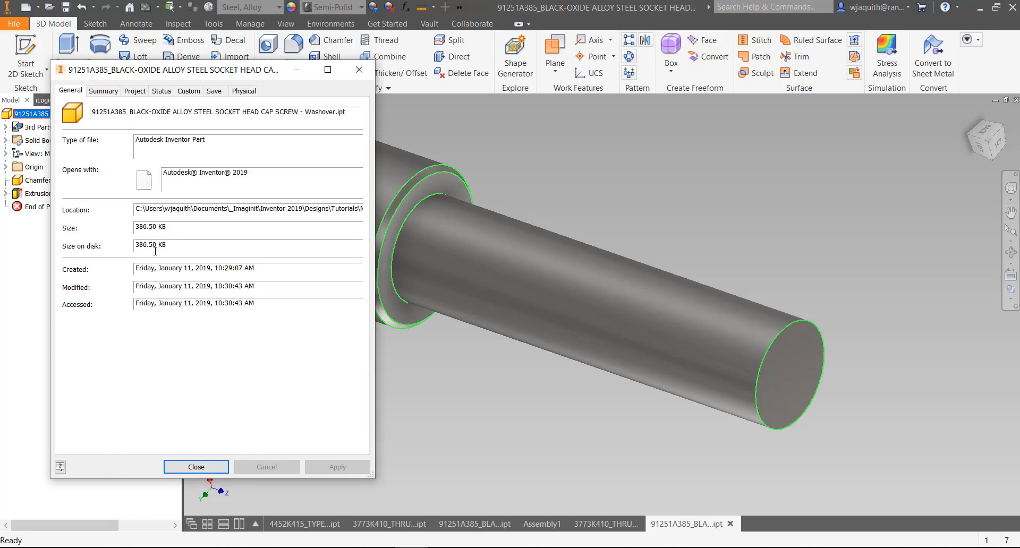
mouse_move(196, 467)
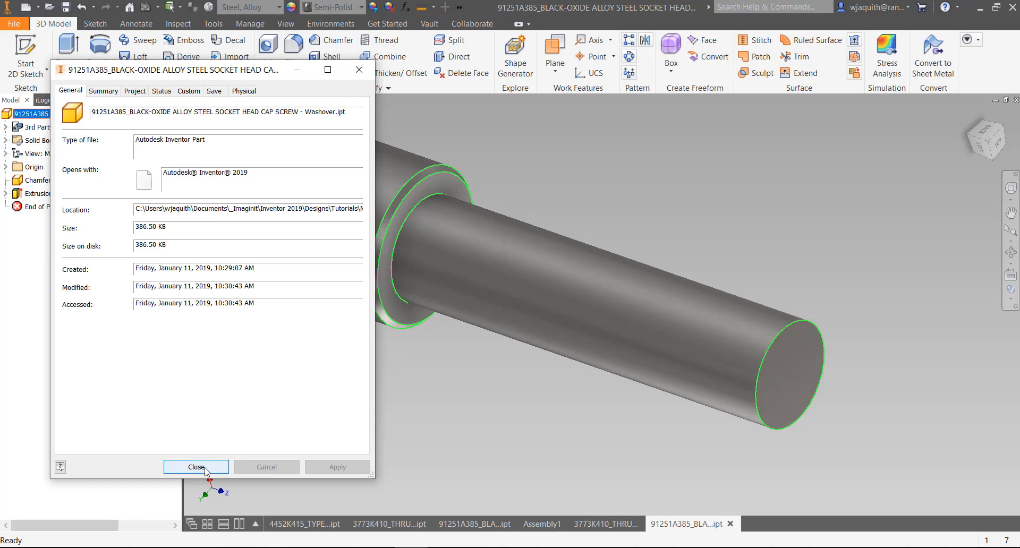
click(196, 467)
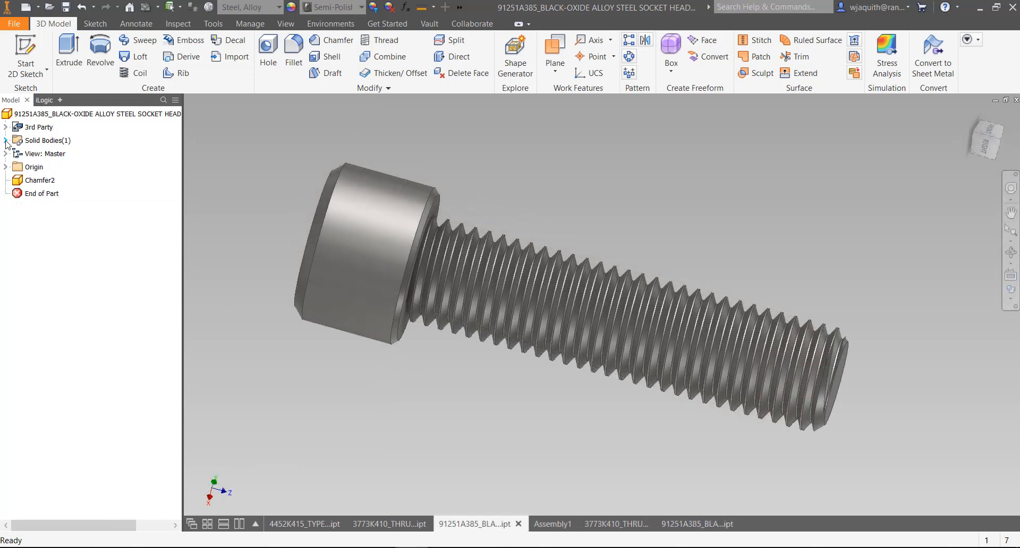
Step: Start Edit Solid on the Chamfer2 body under Solid1 in Solid Bodies
click(5, 140)
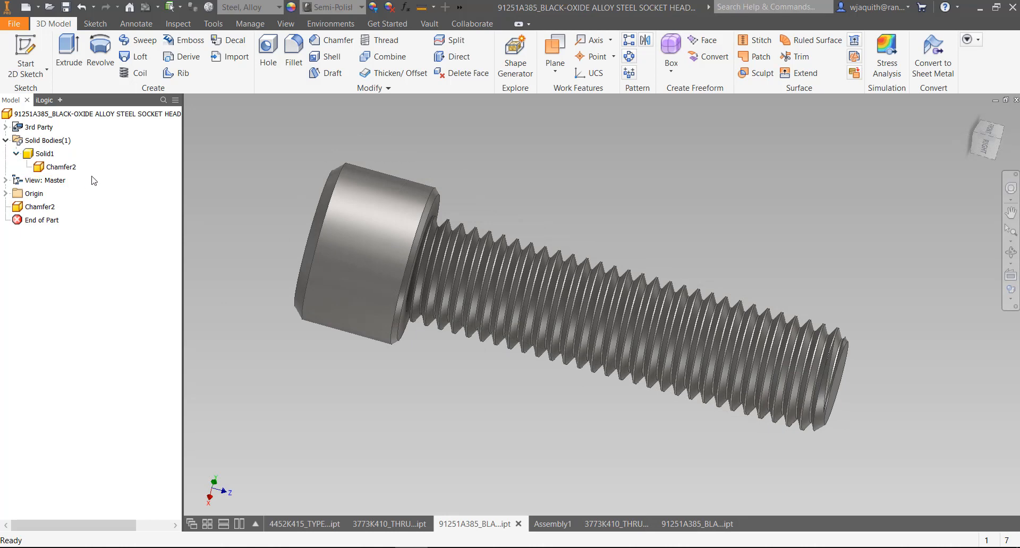
right_click(61, 167)
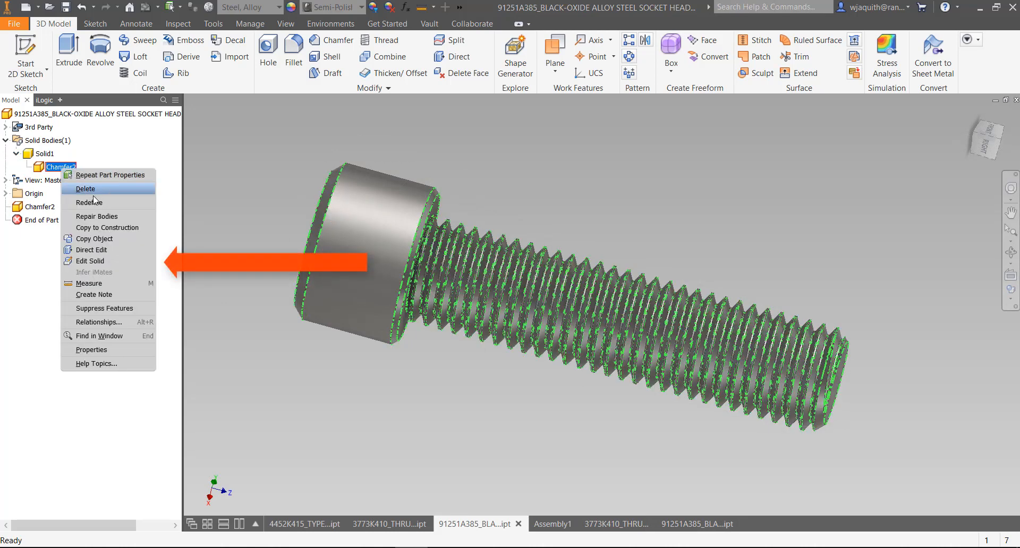
mouse_move(90, 261)
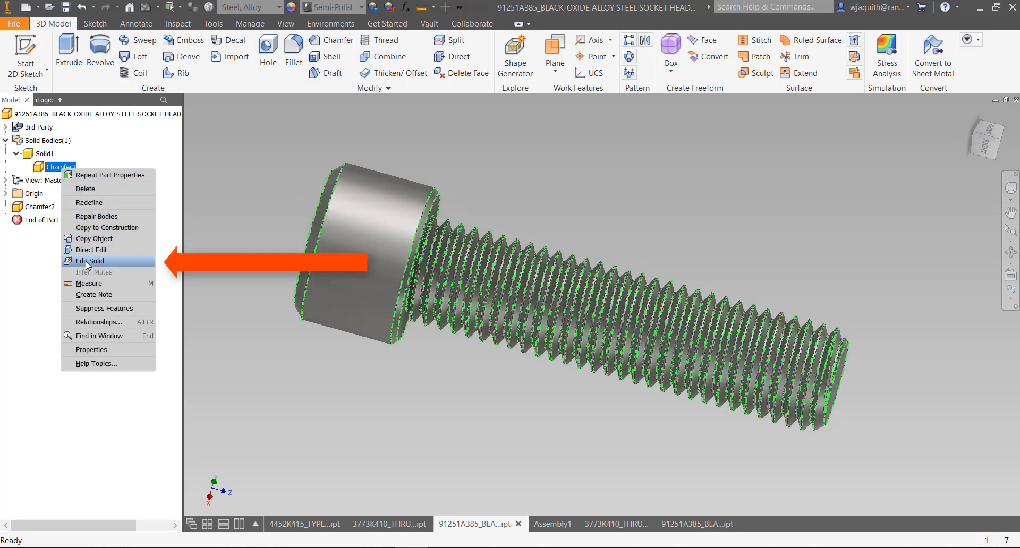
click(90, 260)
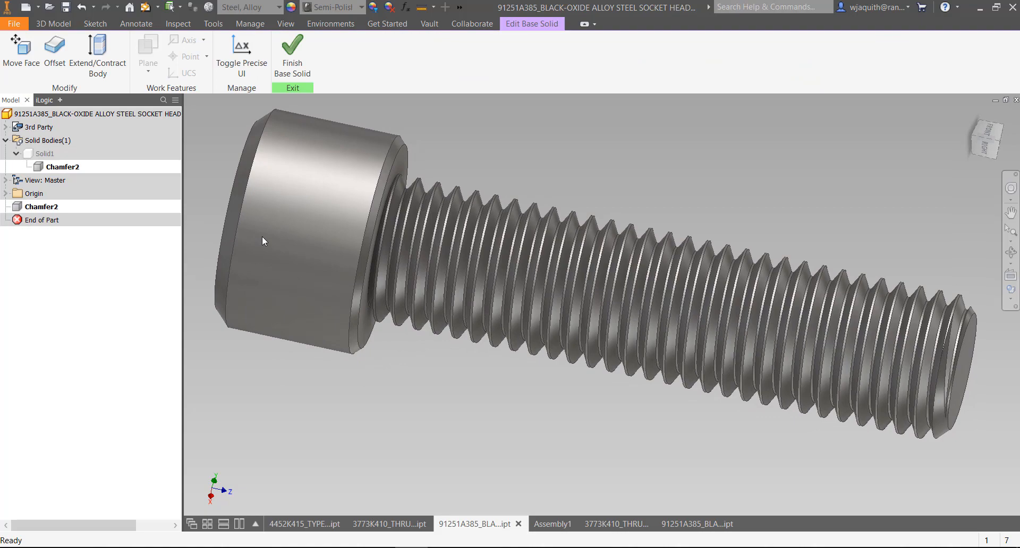
Step: Select all of the screw's thread faces and delete them
click(97, 53)
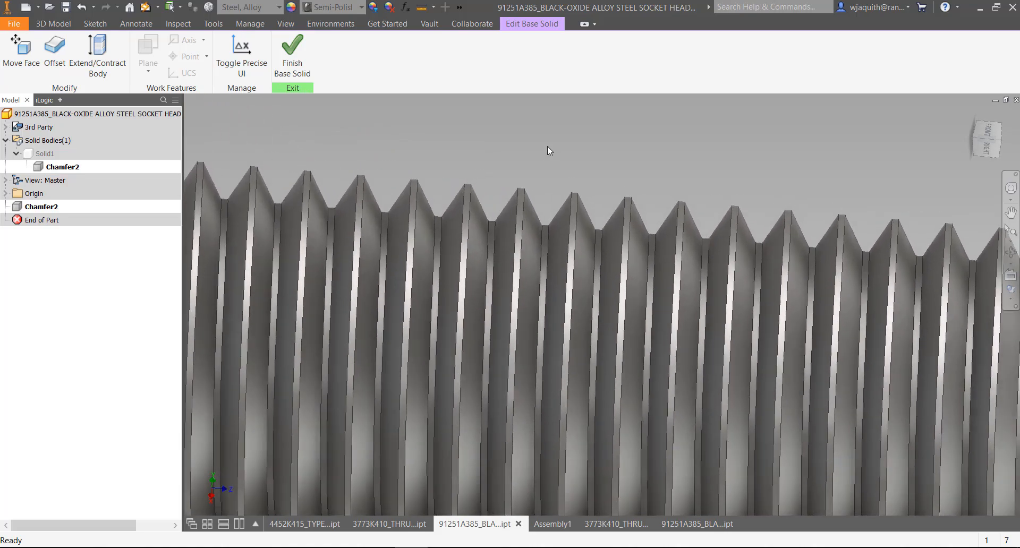
click(475, 234)
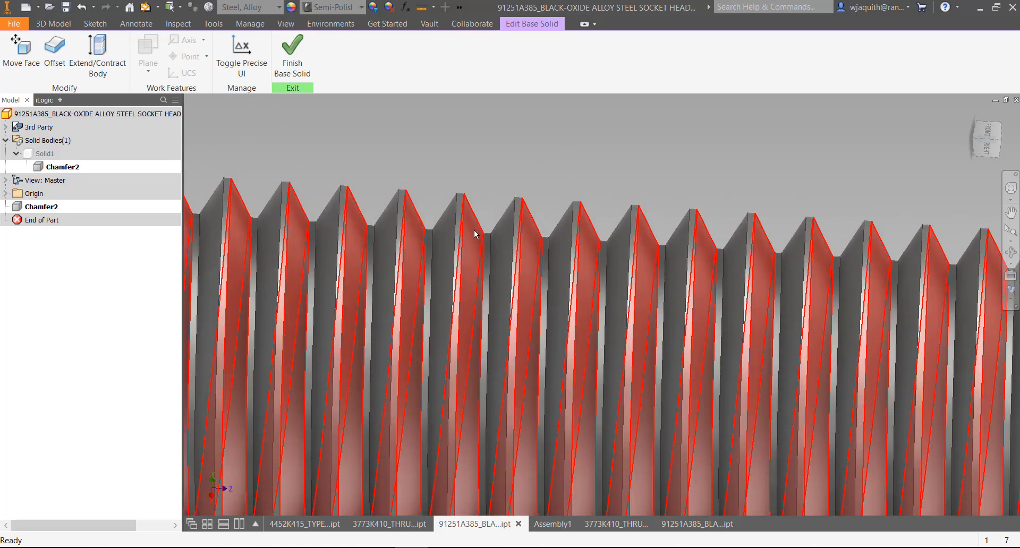
click(475, 235)
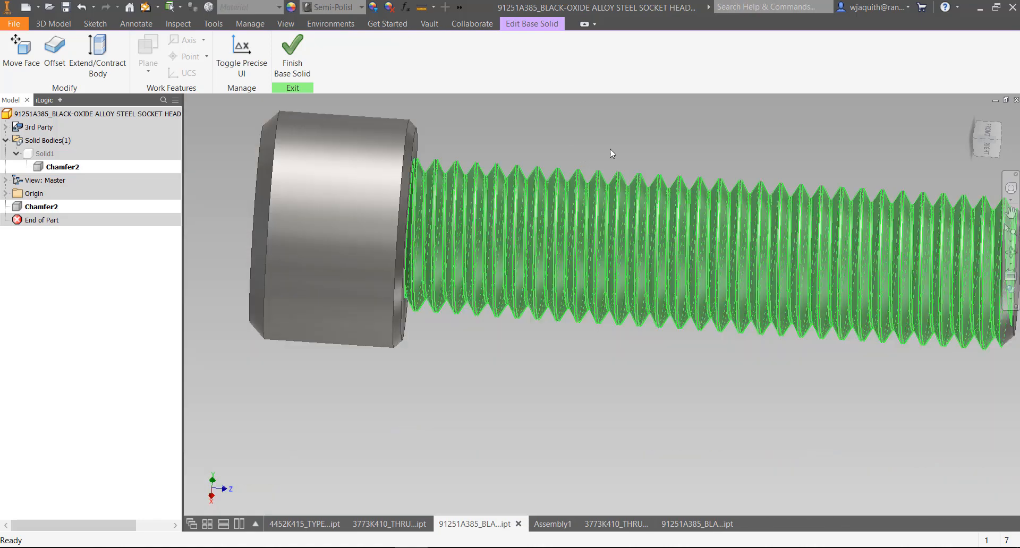
right_click(611, 153)
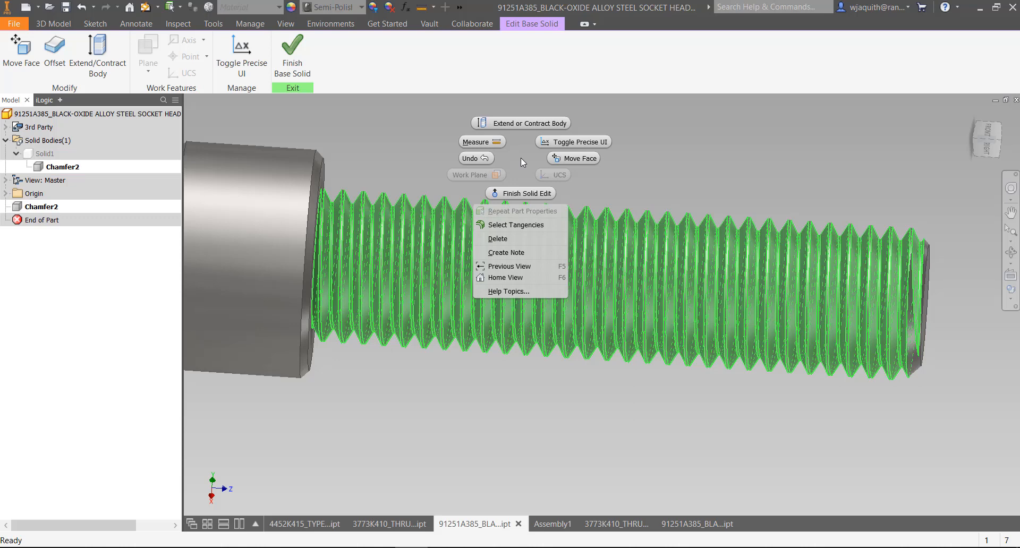
mouse_move(498, 238)
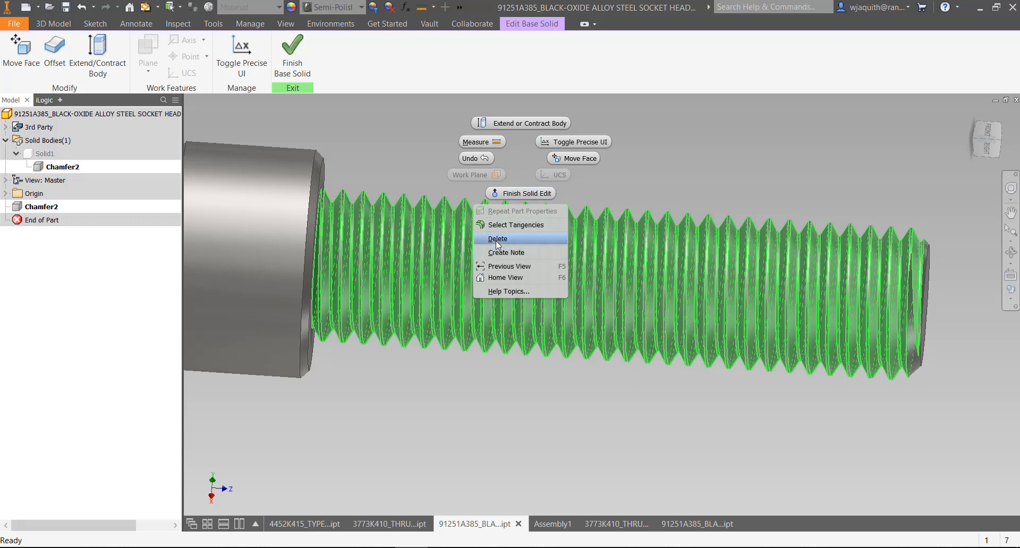
click(498, 238)
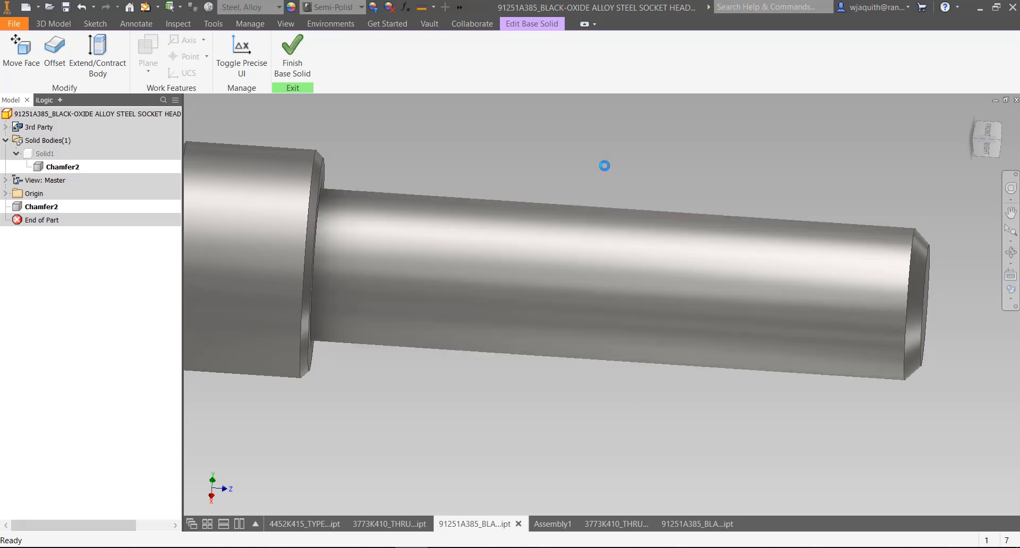
drag(605, 166, 474, 198)
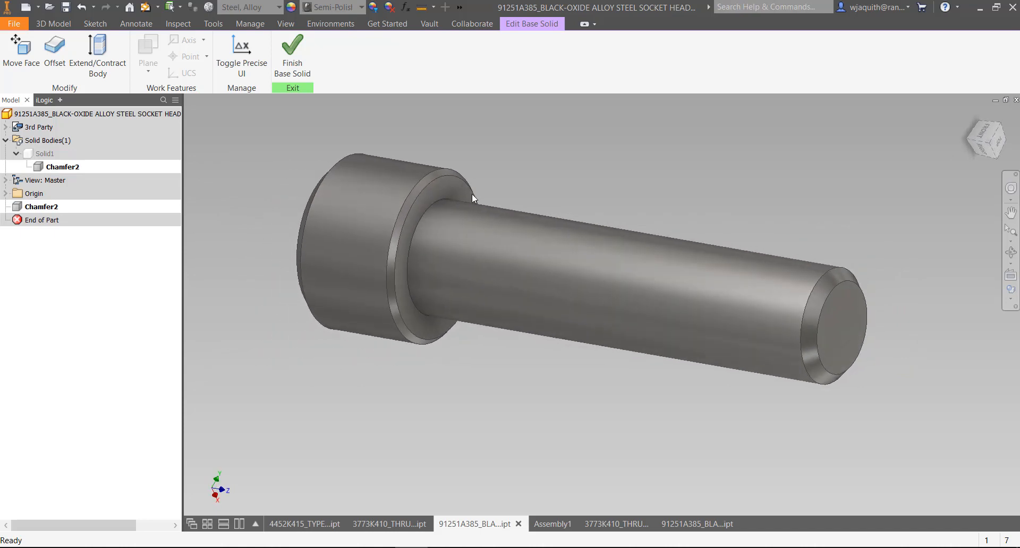
mouse_move(217, 93)
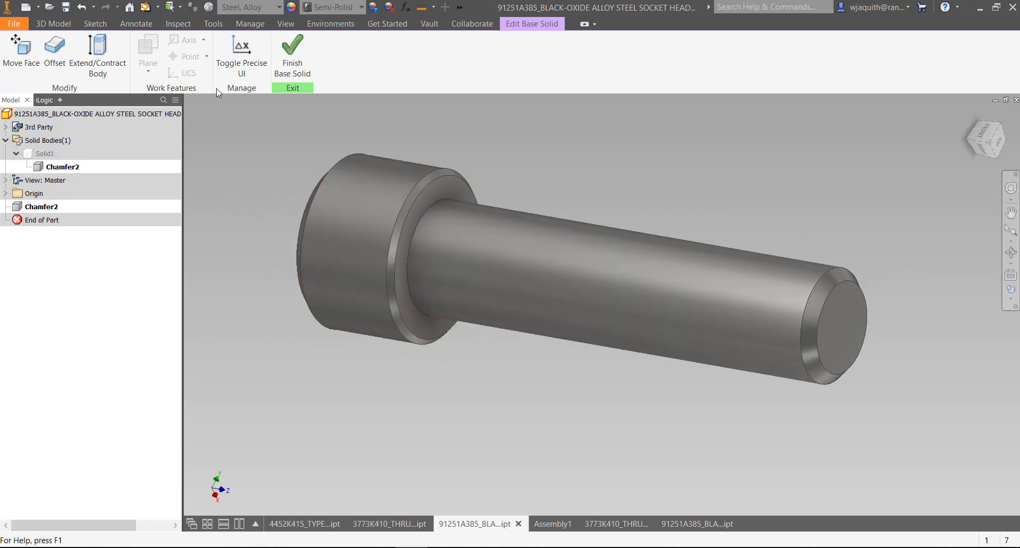
Step: Finish Base Solid and confirm in iProperties that the screw file is 115 KB
click(292, 56)
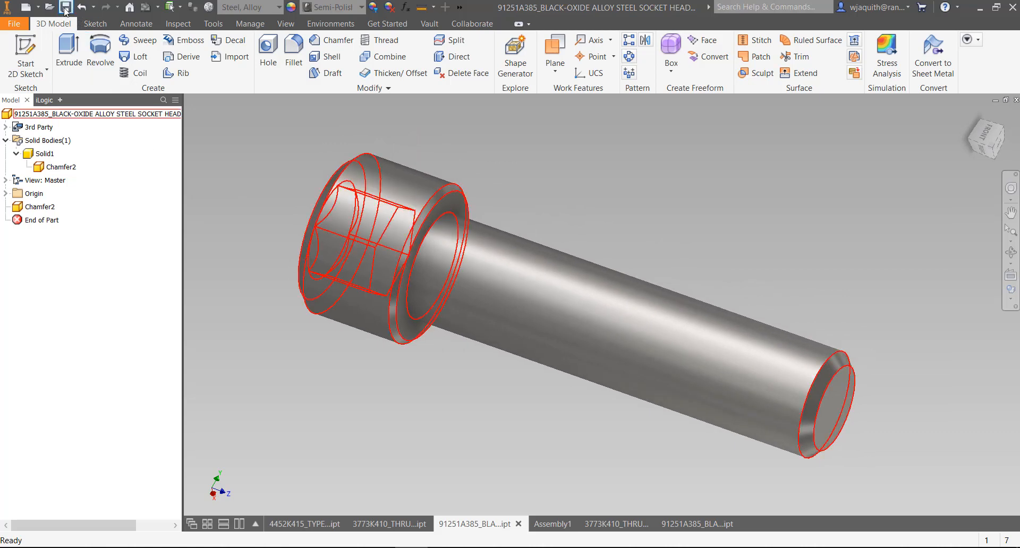
right_click(95, 114)
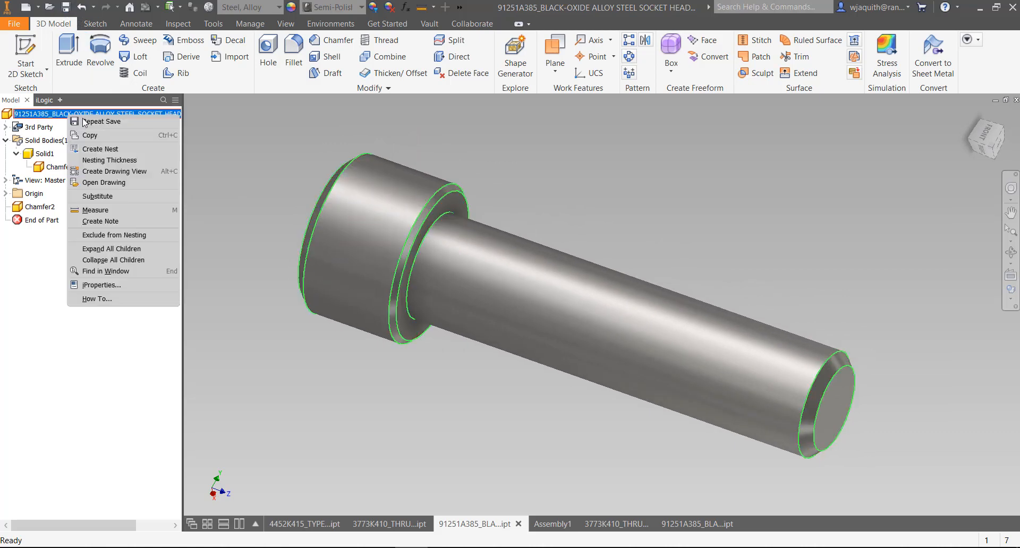
click(101, 285)
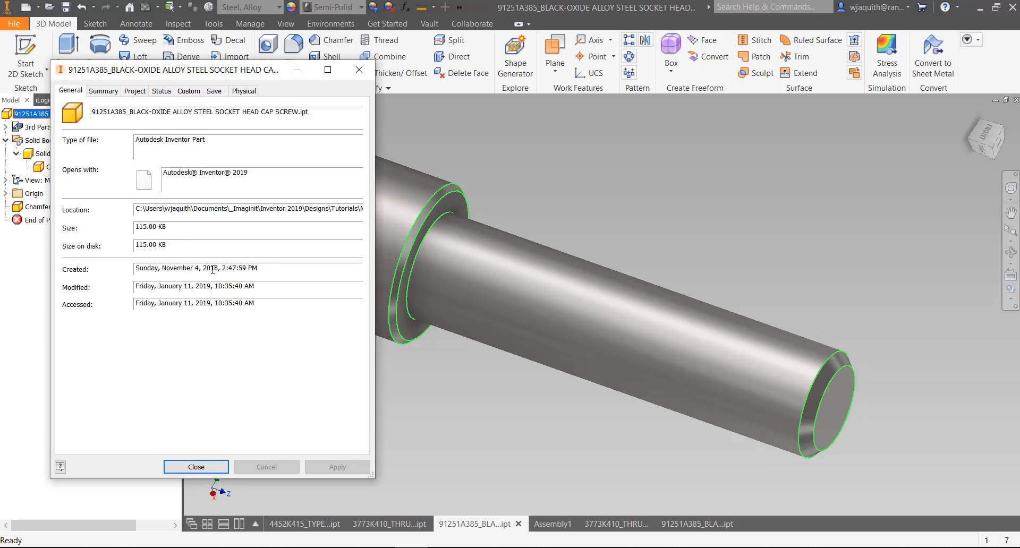
mouse_move(211, 285)
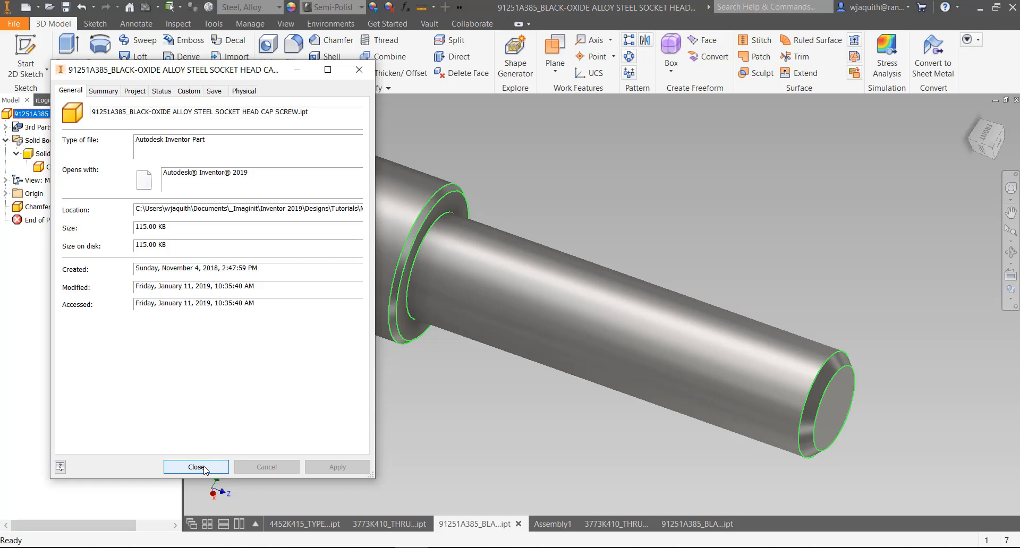
click(196, 467)
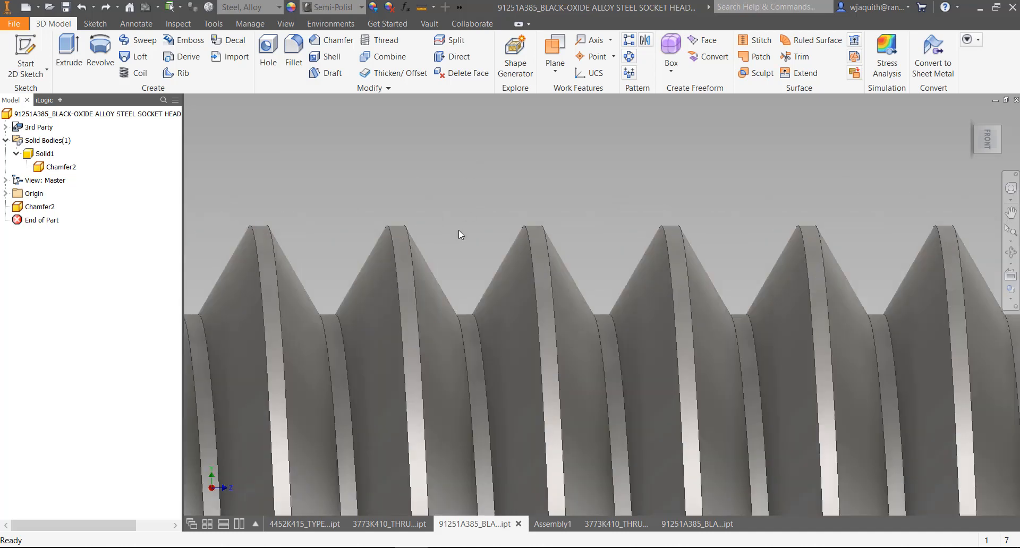
Step: Bring up the options menu for the restored threaded screw's Chamfer2 solid body
right_click(62, 167)
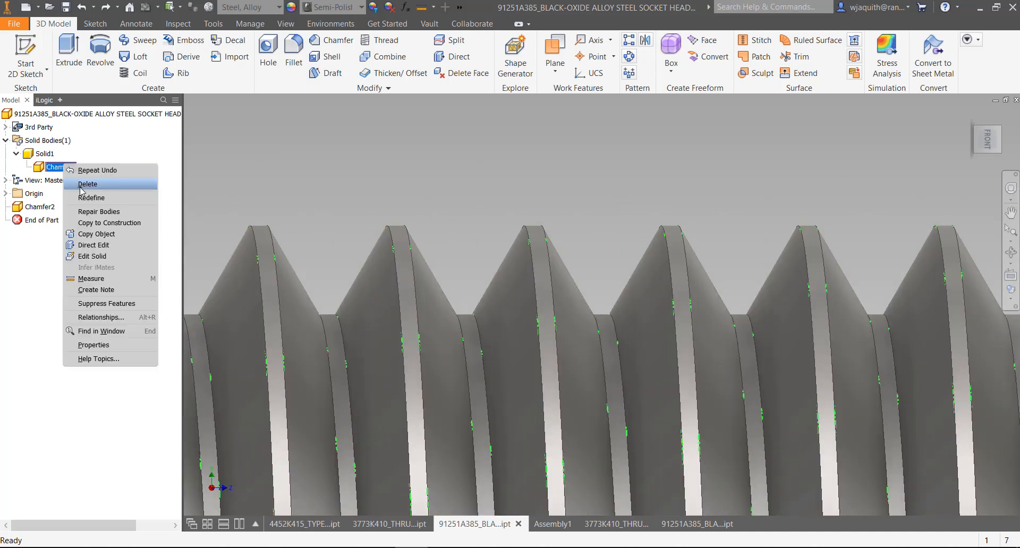
mouse_move(91, 256)
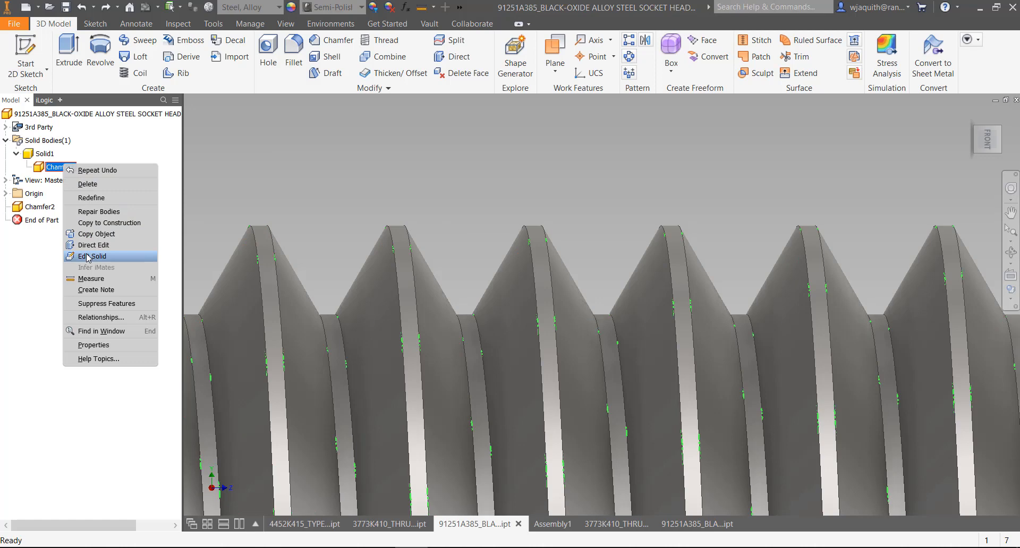
Step: Select the screw's thread faces in a second base-solid edit, then exit with Finish Base Solid
click(93, 256)
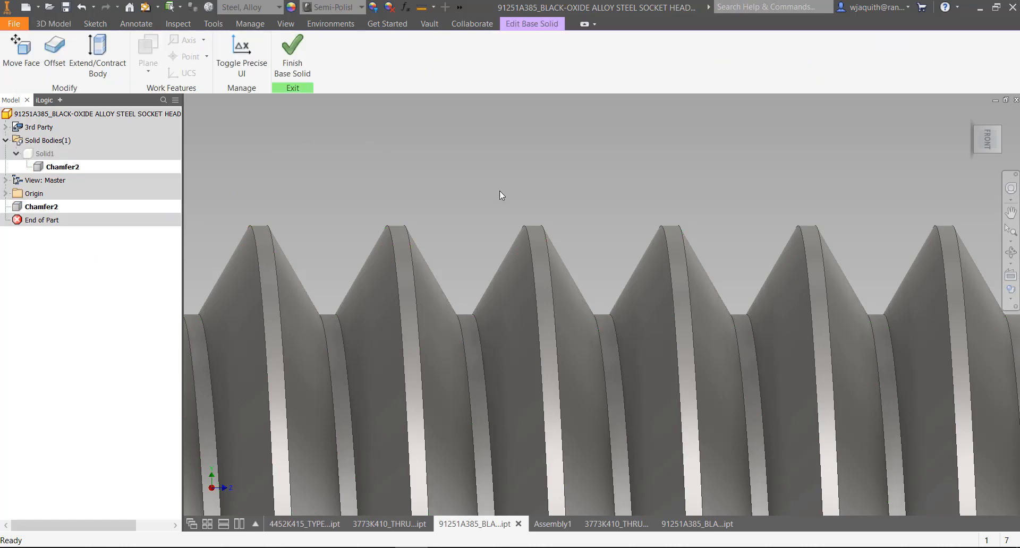
right_click(434, 298)
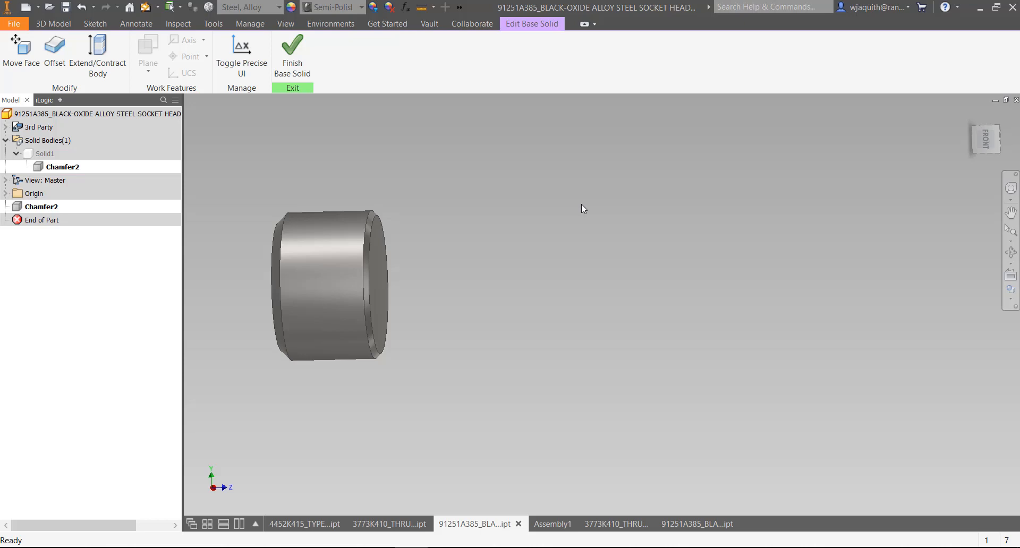
click(81, 7)
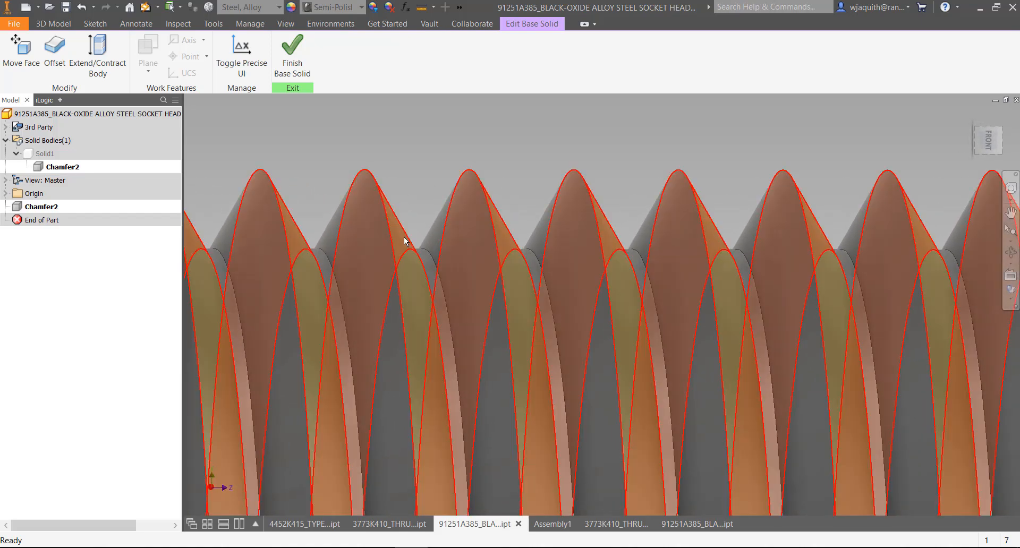
right_click(403, 242)
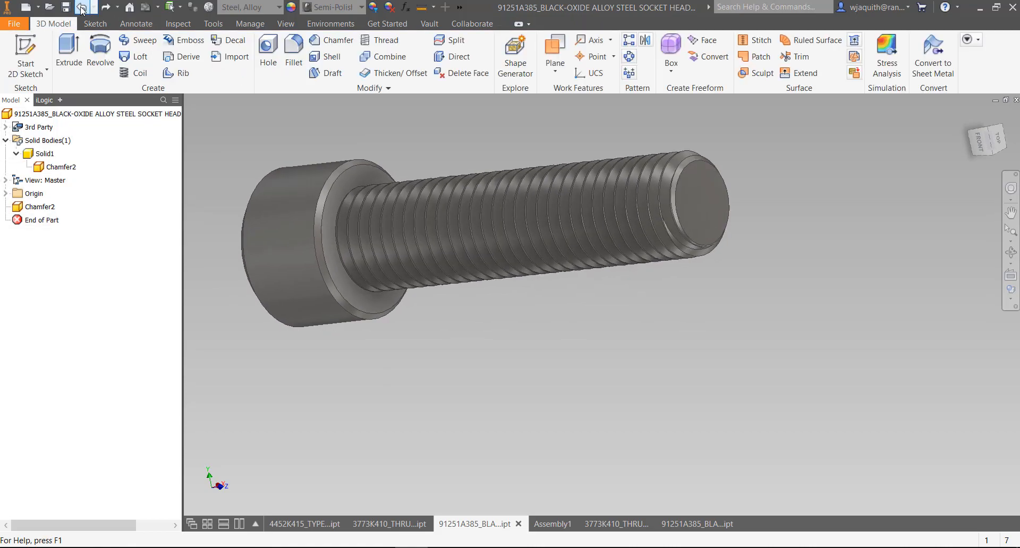
Step: Switch to the 4452K415 elbow fitting, confirm its 1612.50 KB size, and right-click its NONE solid feature
scroll(up, 3)
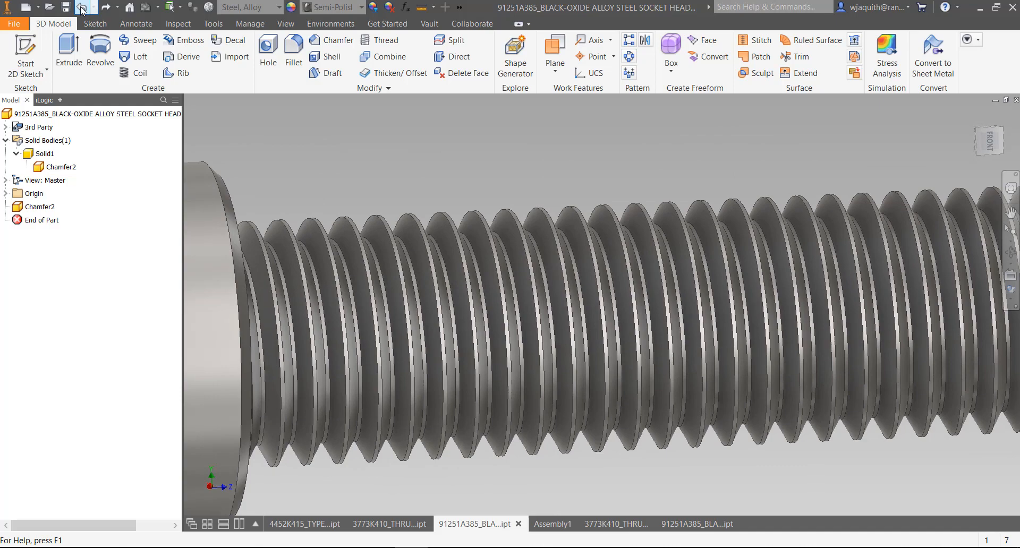
click(304, 524)
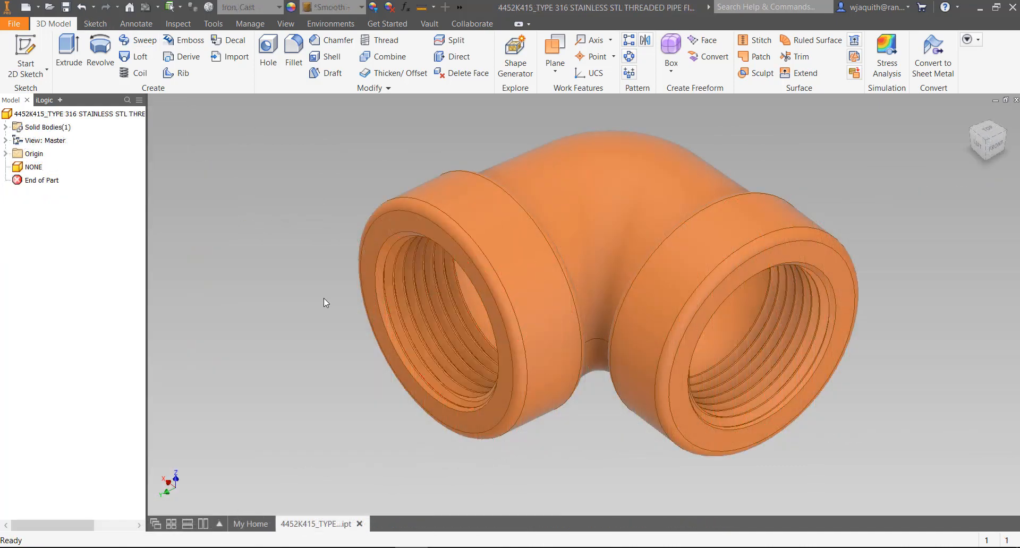
mouse_move(319, 304)
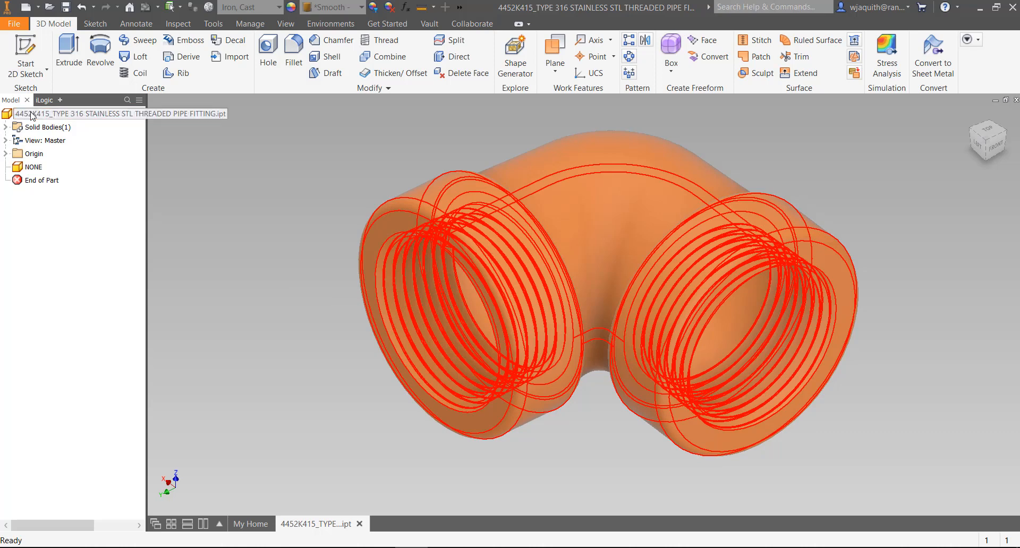
click(78, 113)
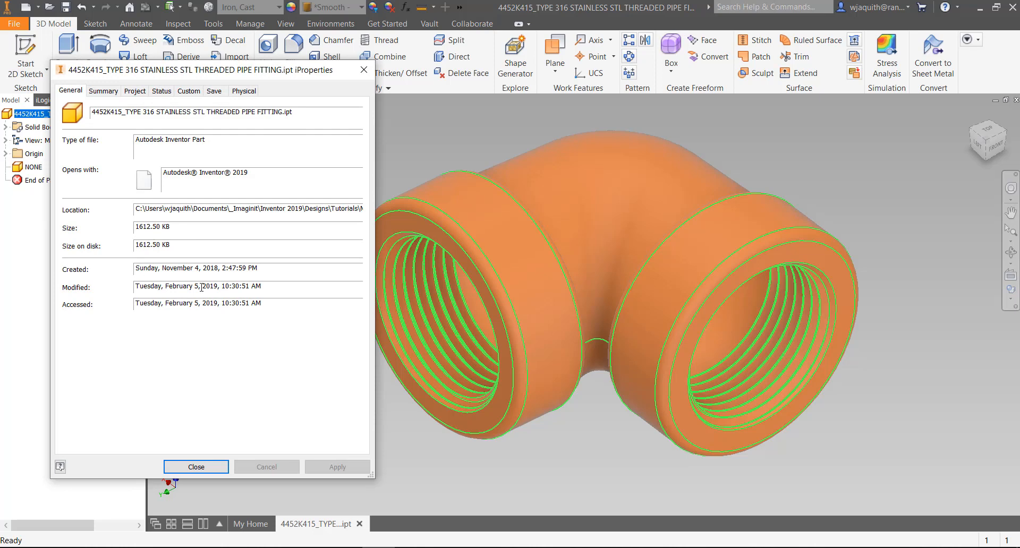
click(195, 467)
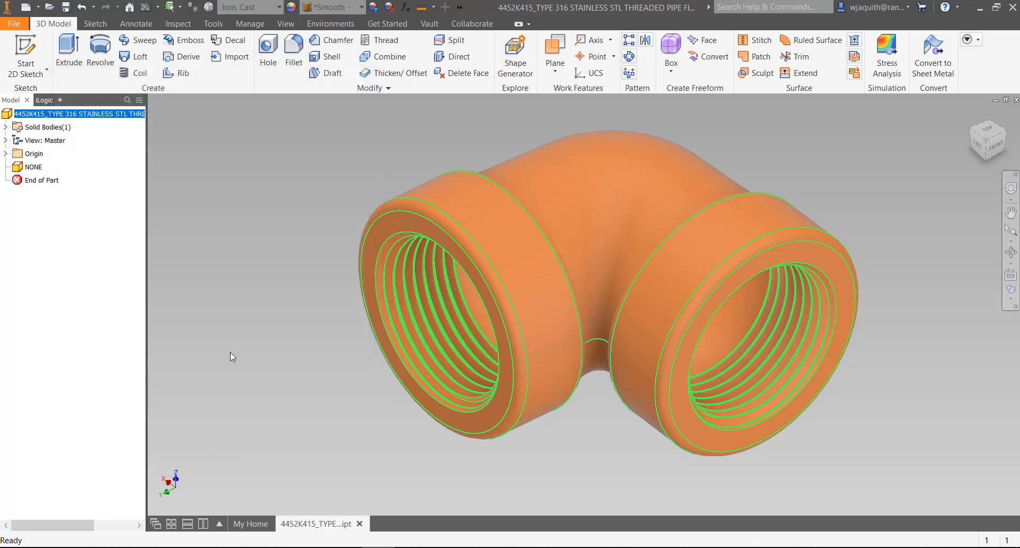
click(6, 127)
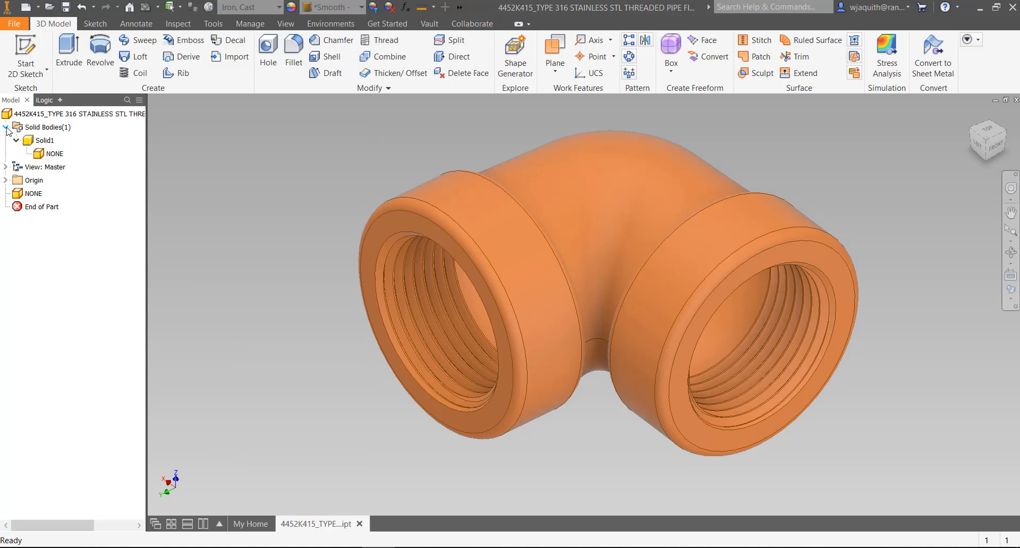
right_click(55, 154)
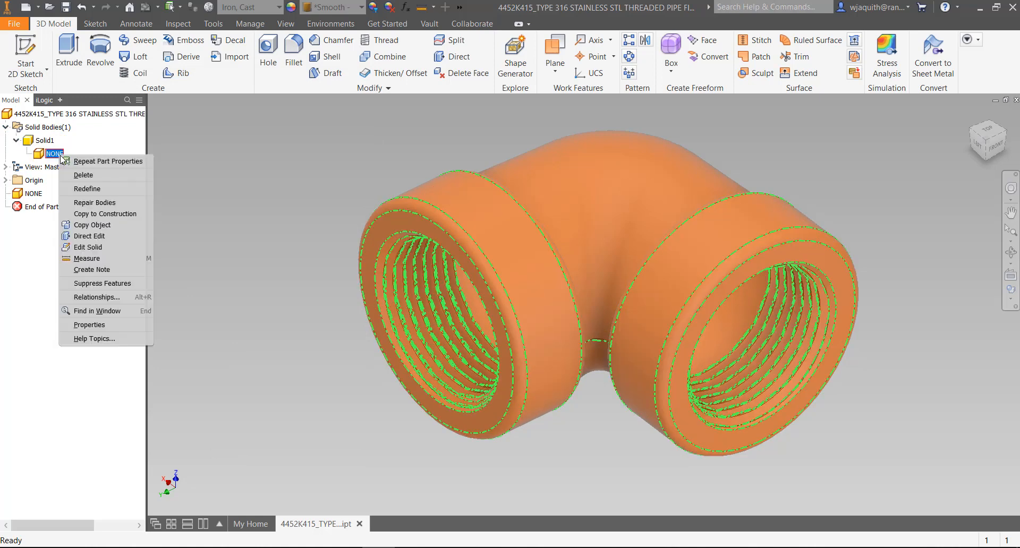
Step: Start Edit Solid on the elbow's base solid and pick thread faces inside the bore
click(87, 247)
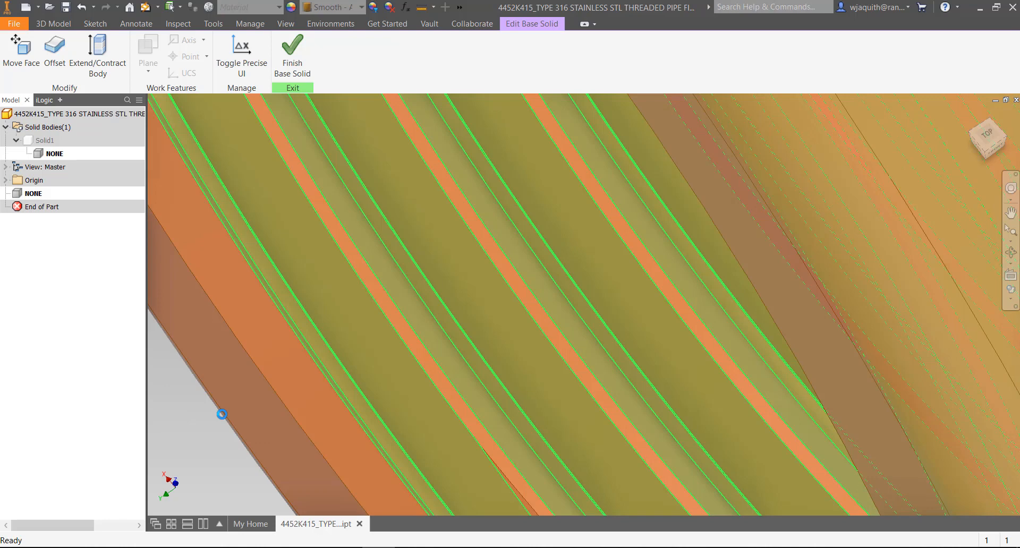
mouse_move(342, 314)
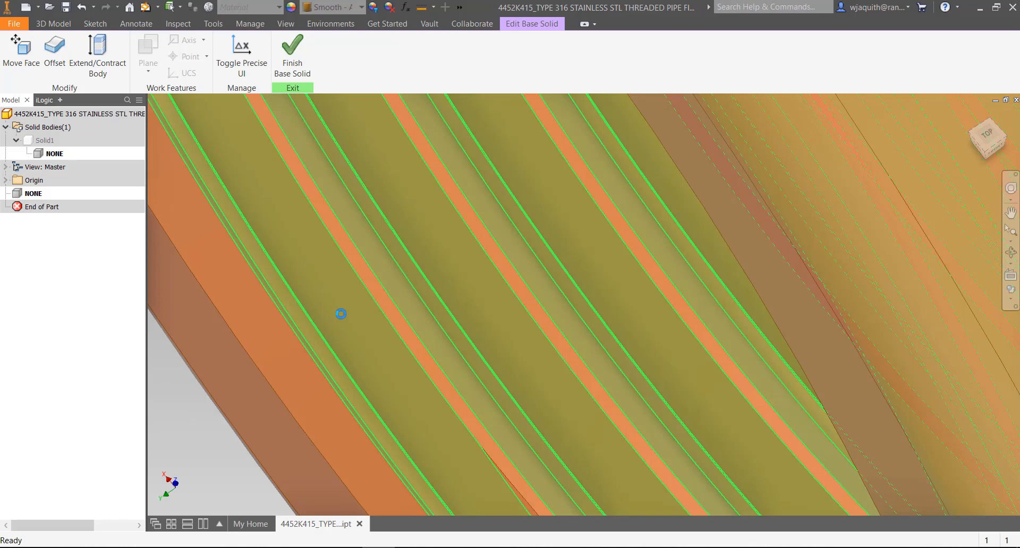
click(342, 314)
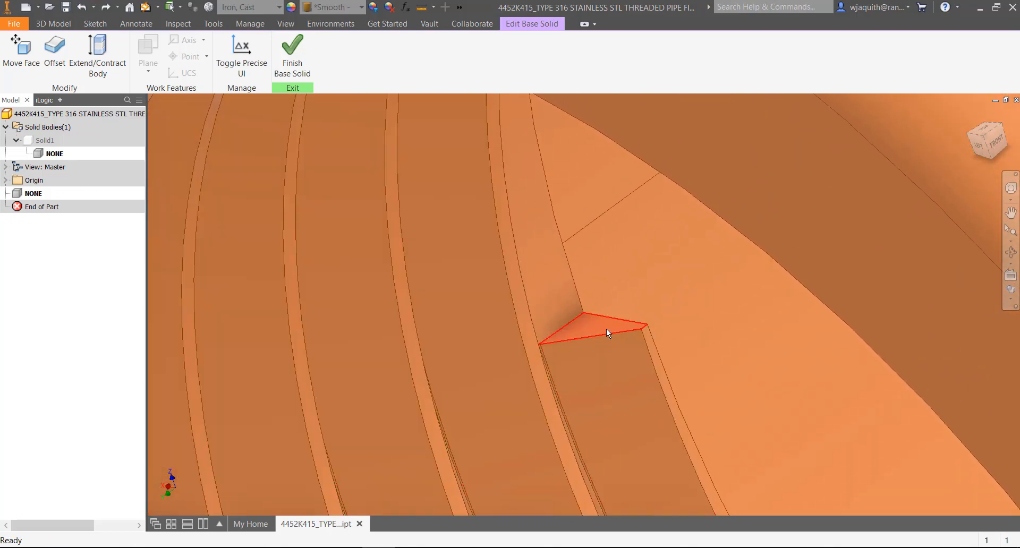
Step: Select and delete the thread faces in both elbow openings, orbiting to reach each bore
drag(609, 334, 592, 395)
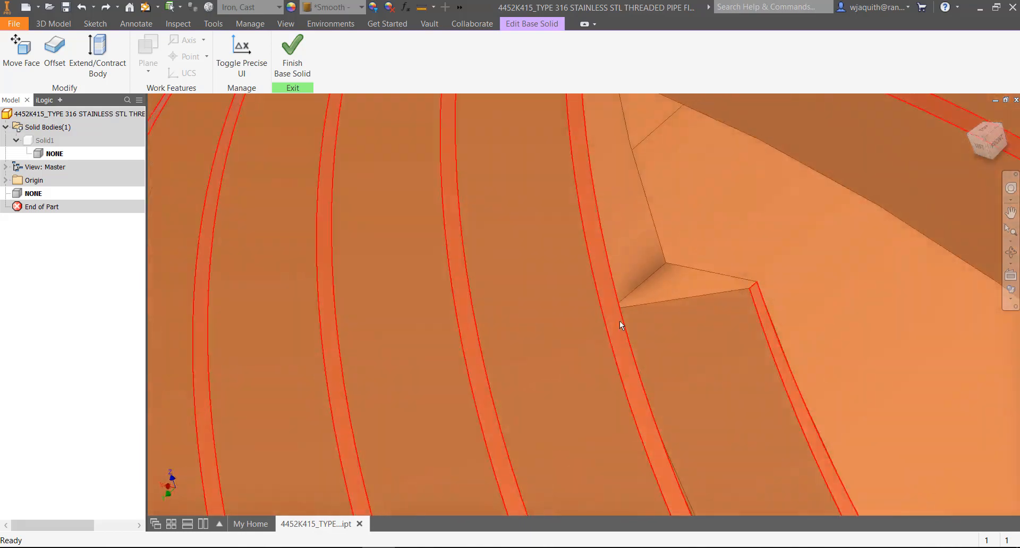
click(657, 279)
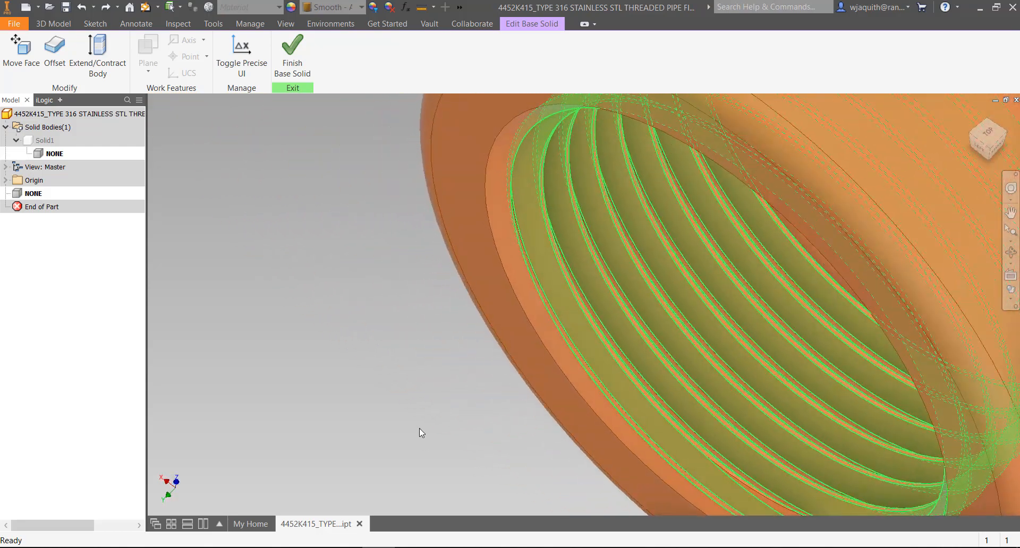
right_click(421, 433)
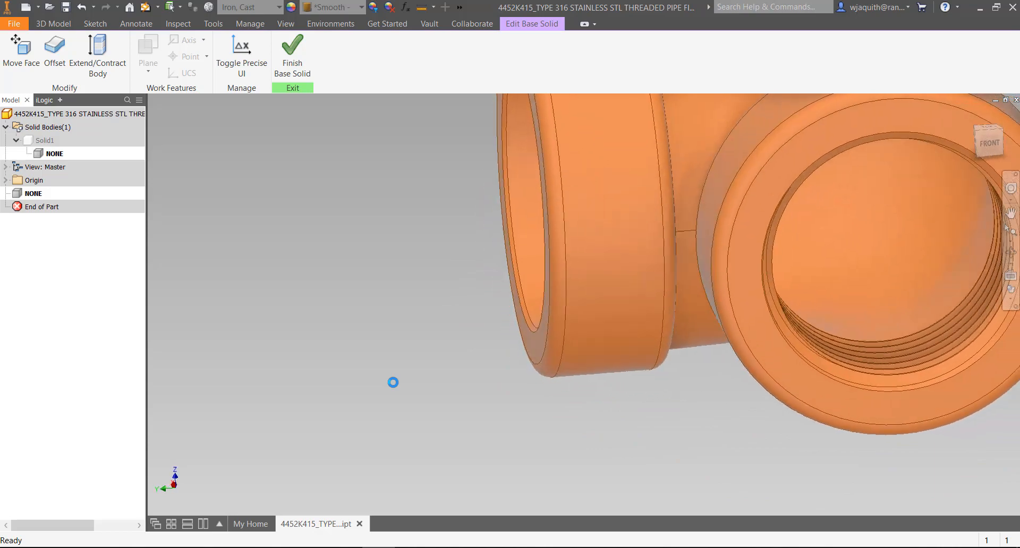
drag(393, 382, 316, 436)
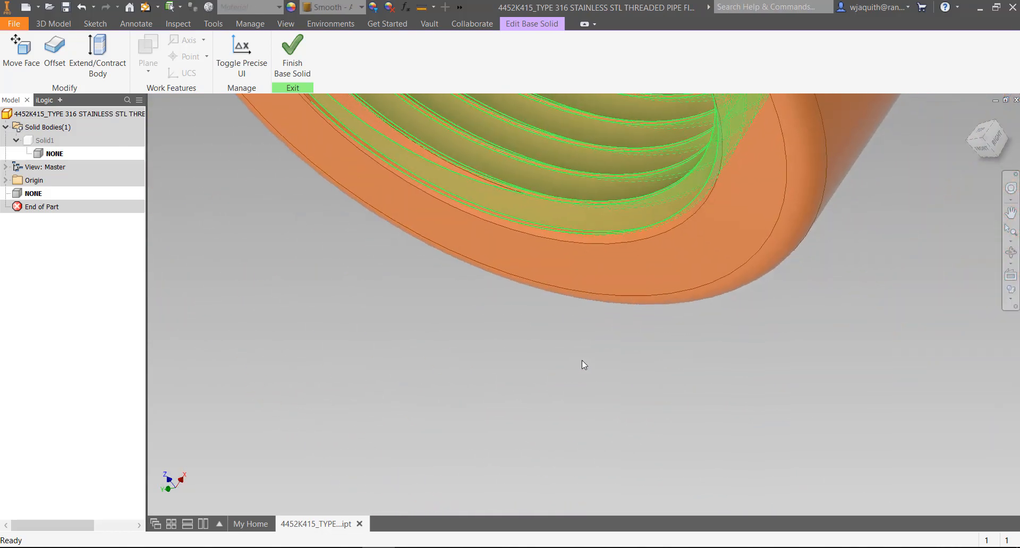
right_click(583, 365)
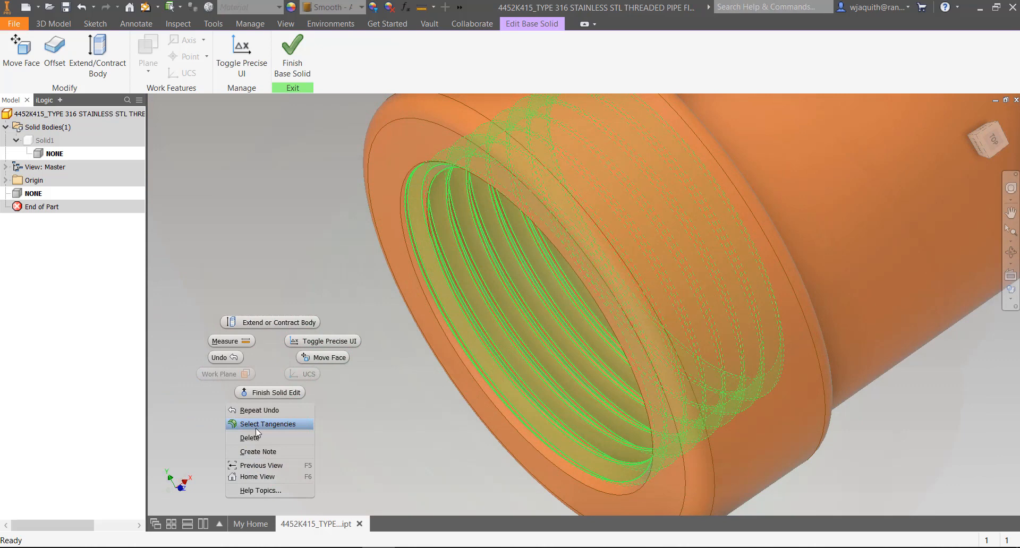
click(250, 437)
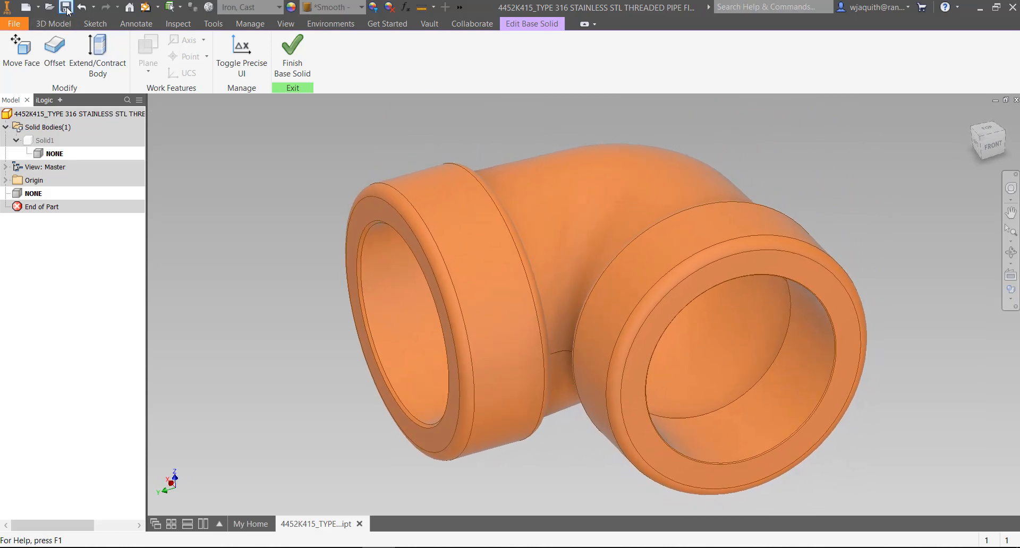
Step: Save the elbow fitting and confirm in iProperties that its size is now 306.00 KB
click(66, 7)
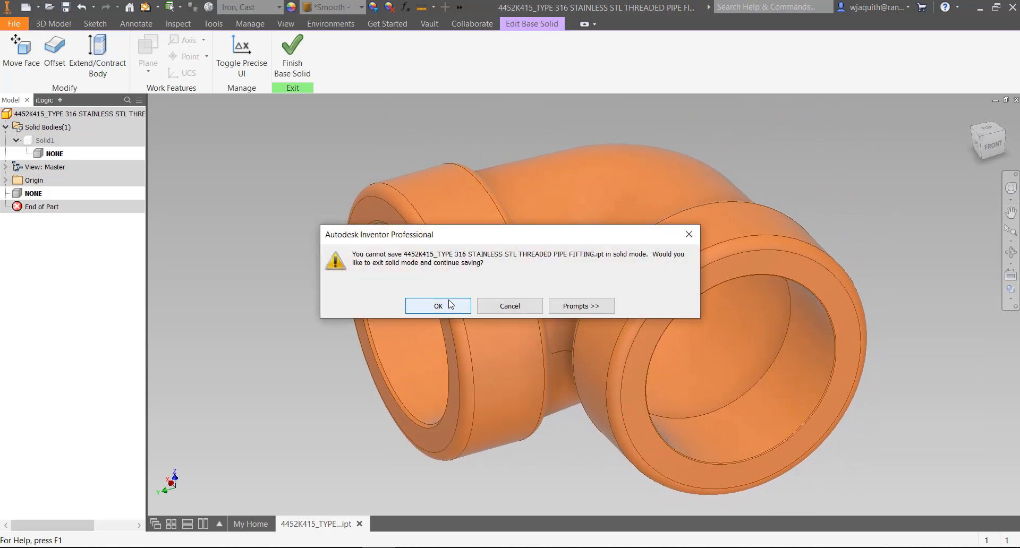
click(438, 306)
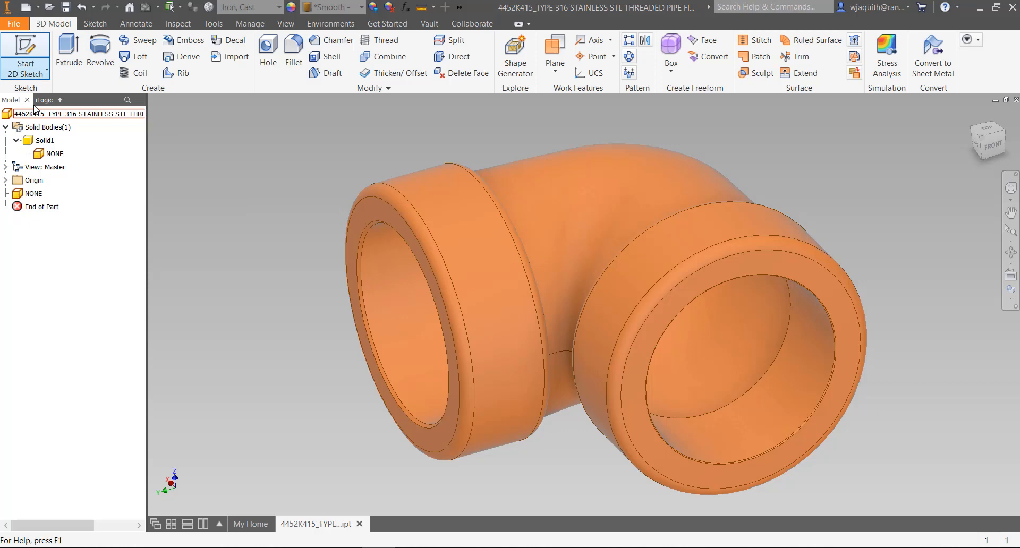
click(78, 113)
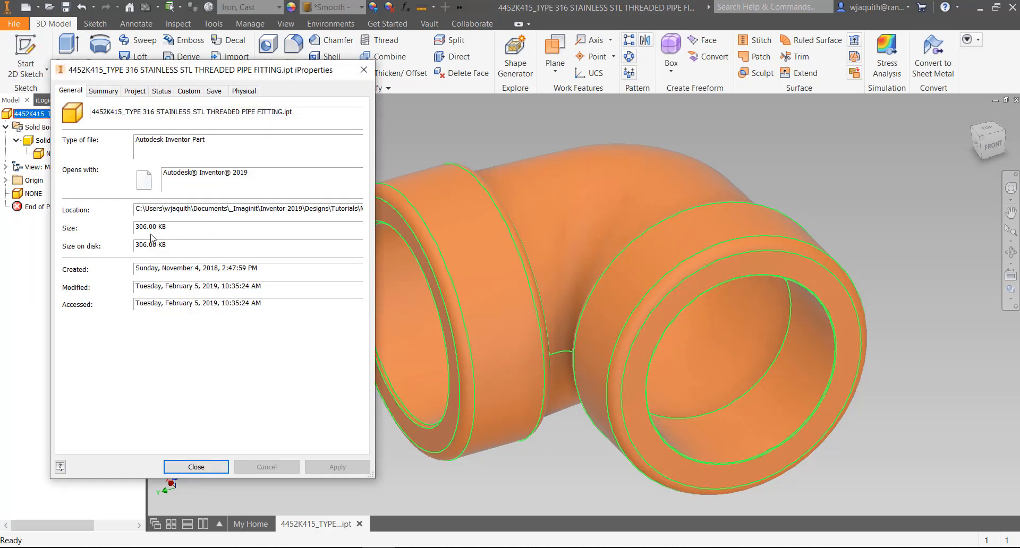
mouse_move(192, 383)
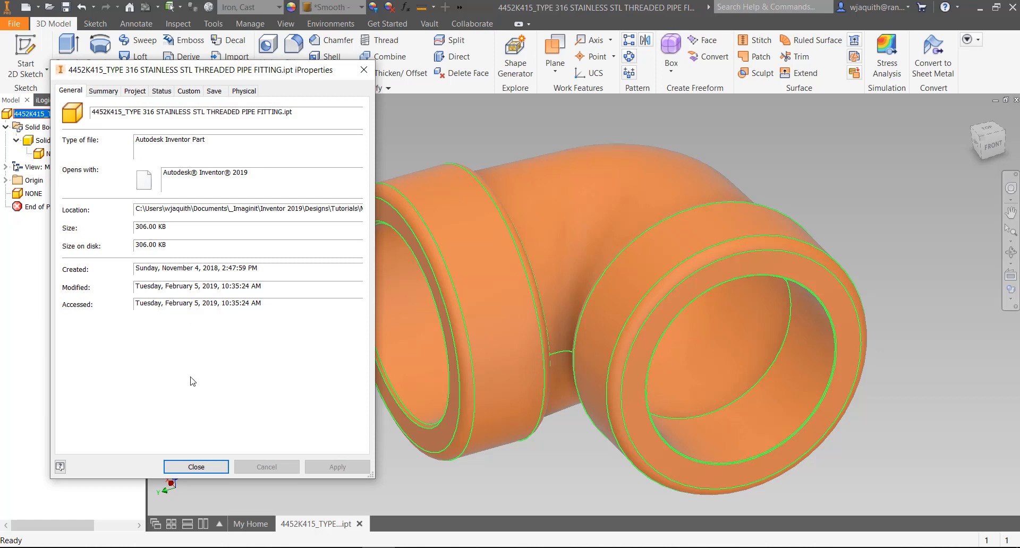
click(195, 467)
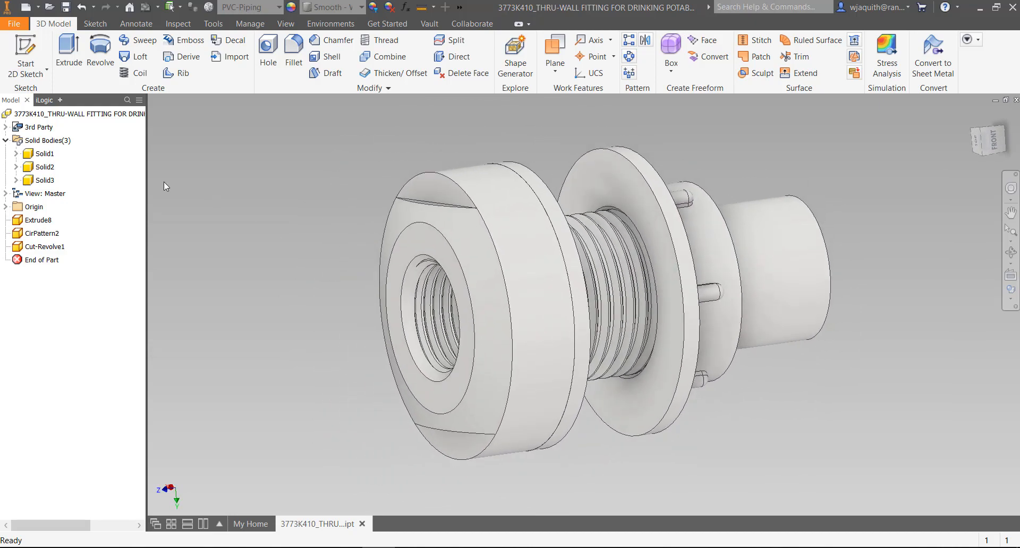
click(46, 166)
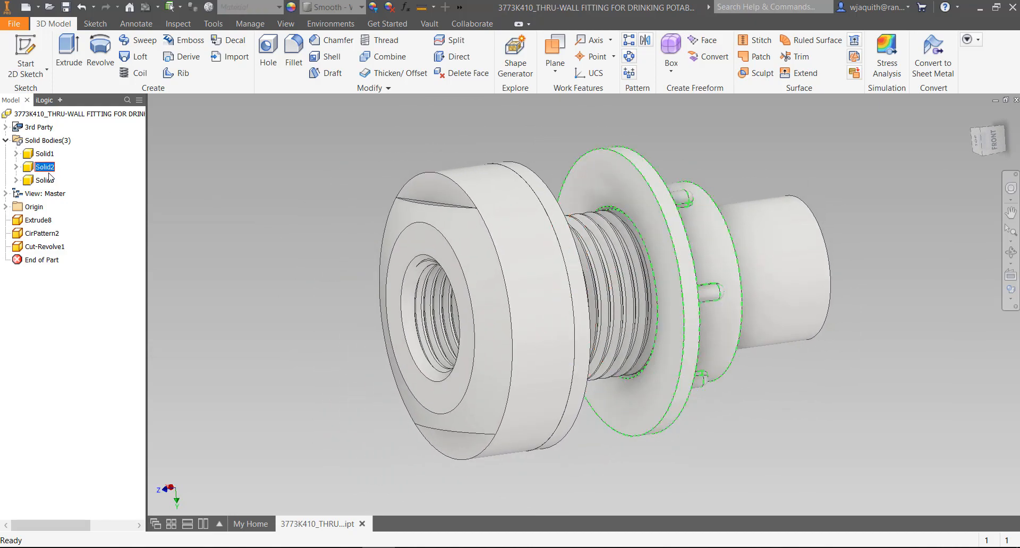
click(46, 181)
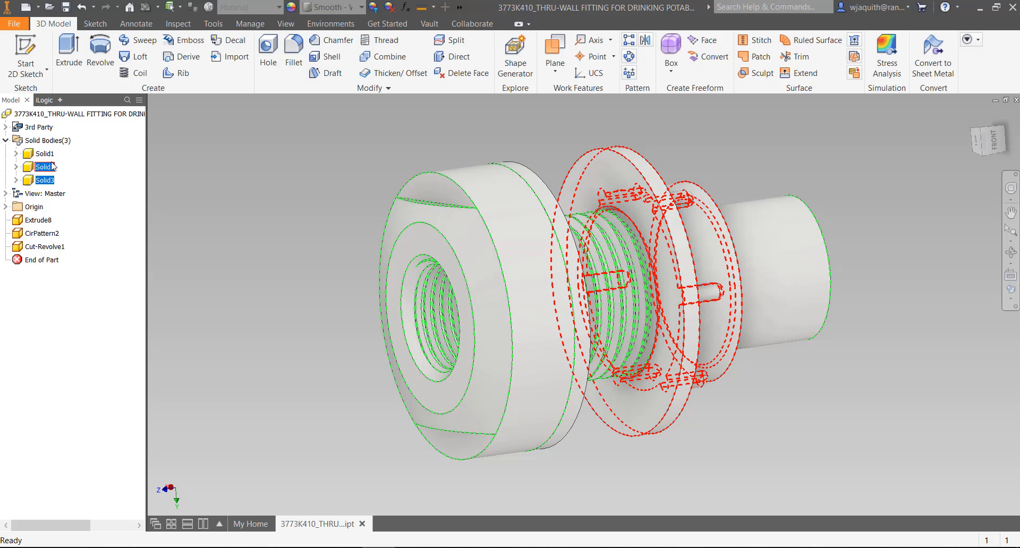
click(44, 167)
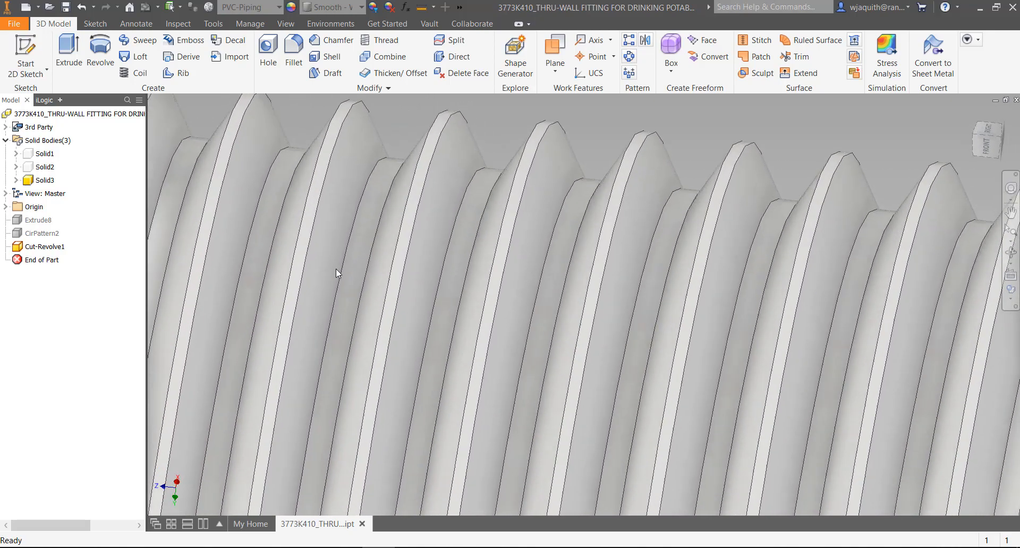
click(46, 180)
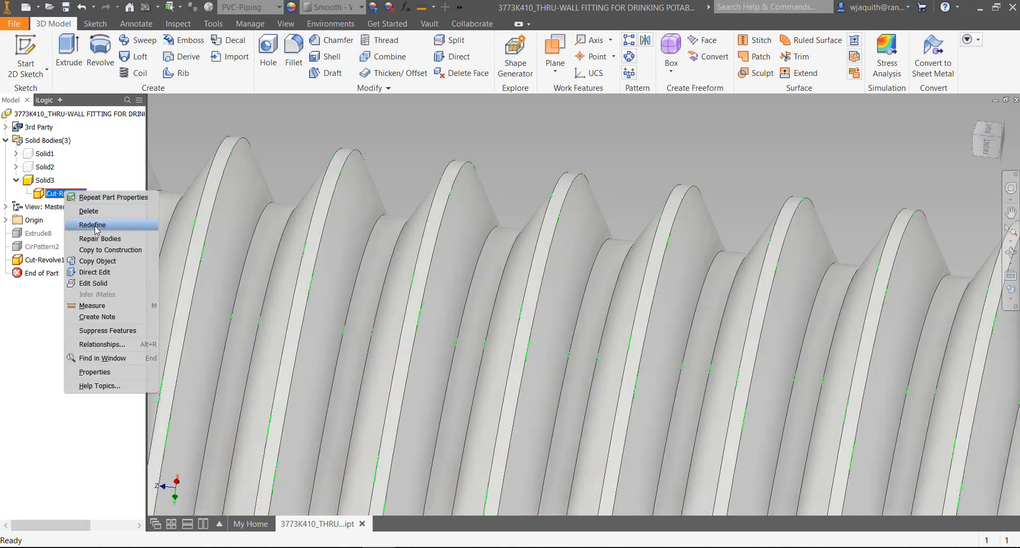
Step: Edit Cut-Revolve1's base solid and delete the external thread faces on the shank
click(93, 283)
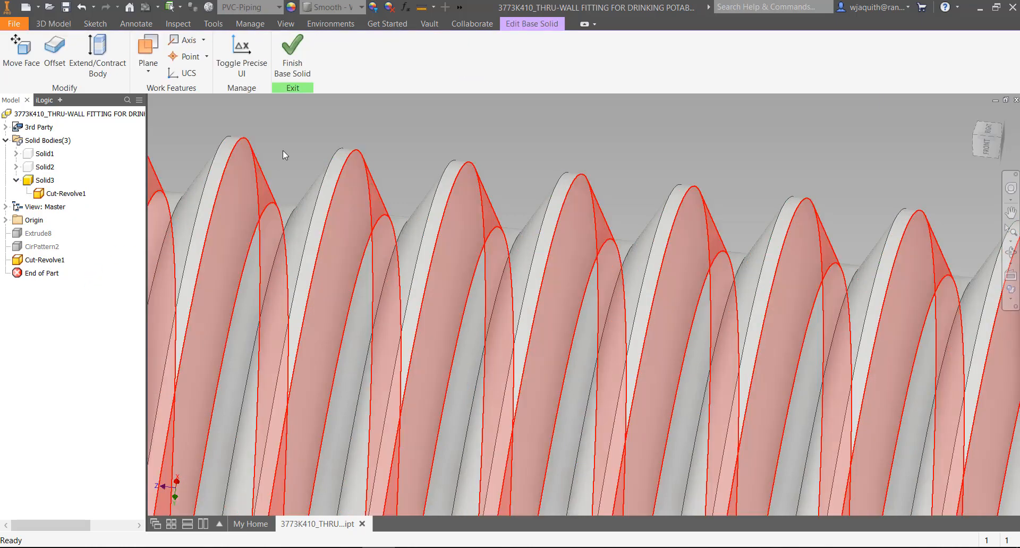
click(70, 194)
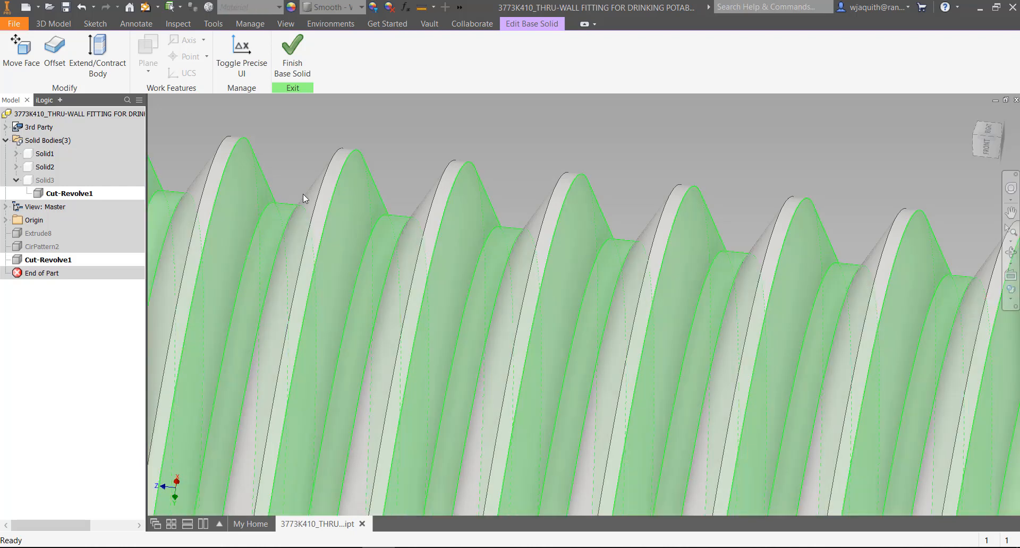
right_click(302, 199)
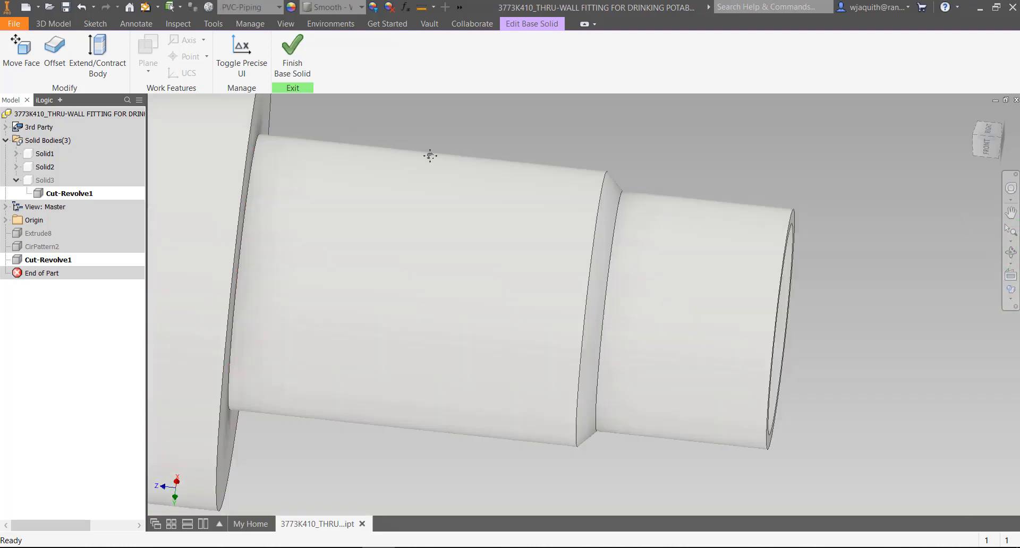
drag(429, 156, 581, 178)
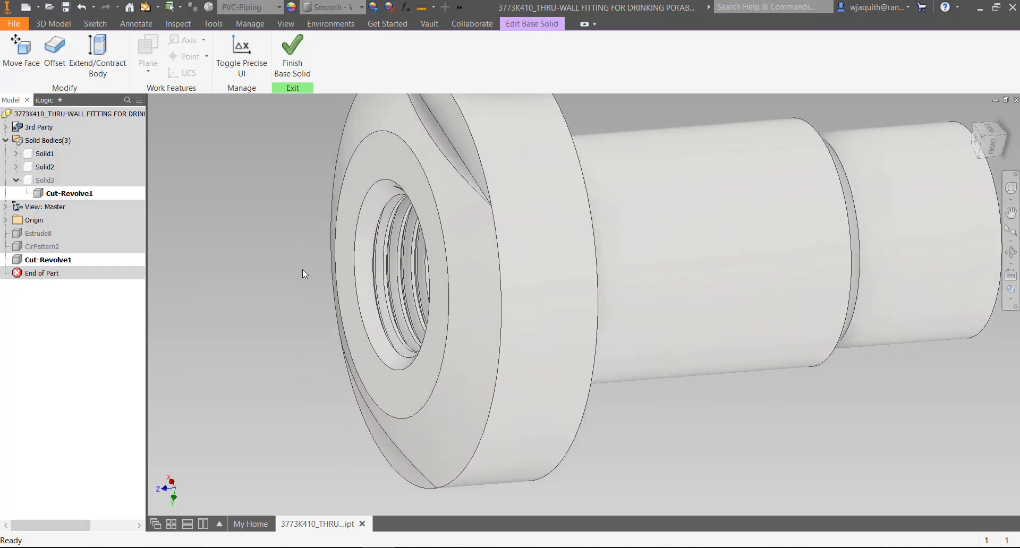
Step: Delete the bore's internal thread faces section by section, including the helical faces
scroll(up, 3)
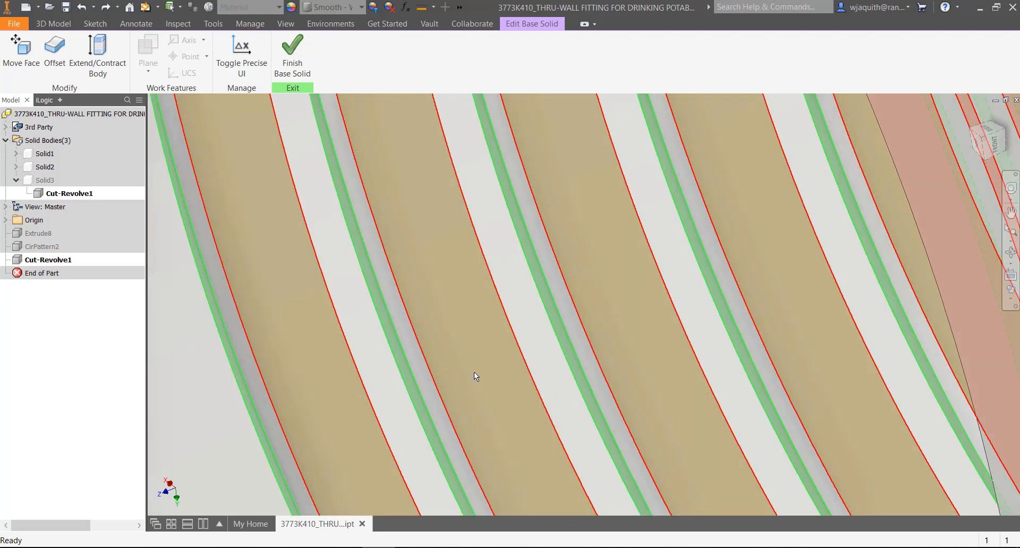
right_click(475, 377)
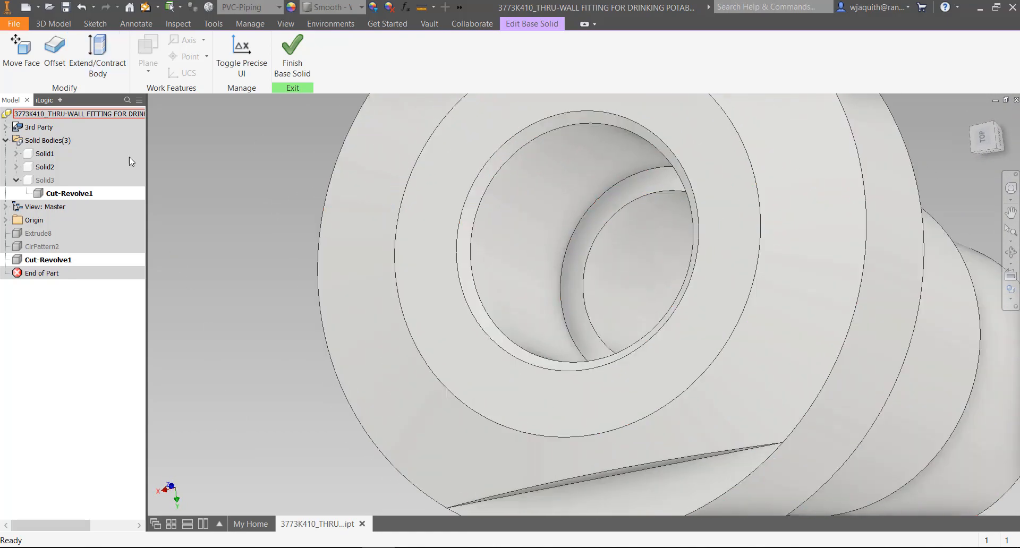
click(81, 7)
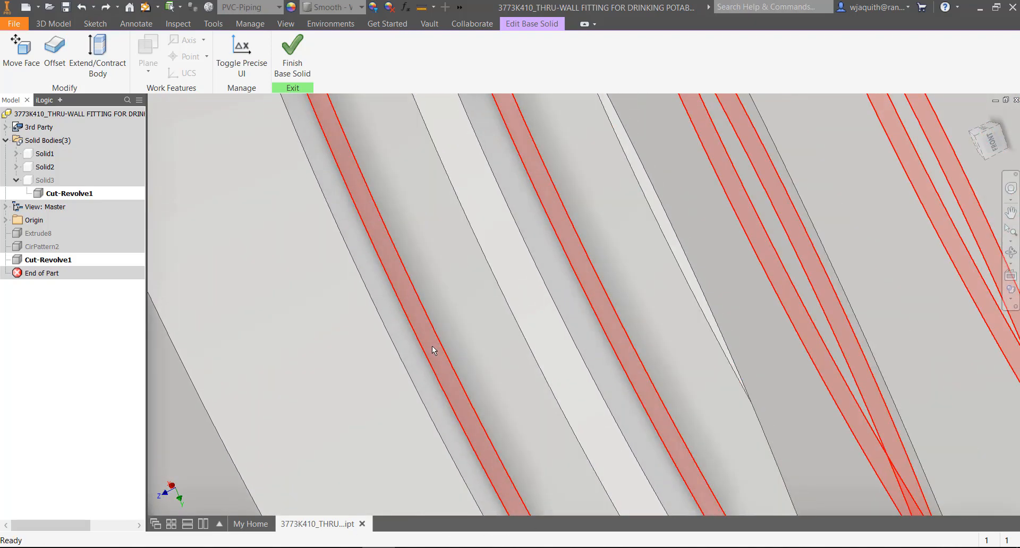
right_click(434, 350)
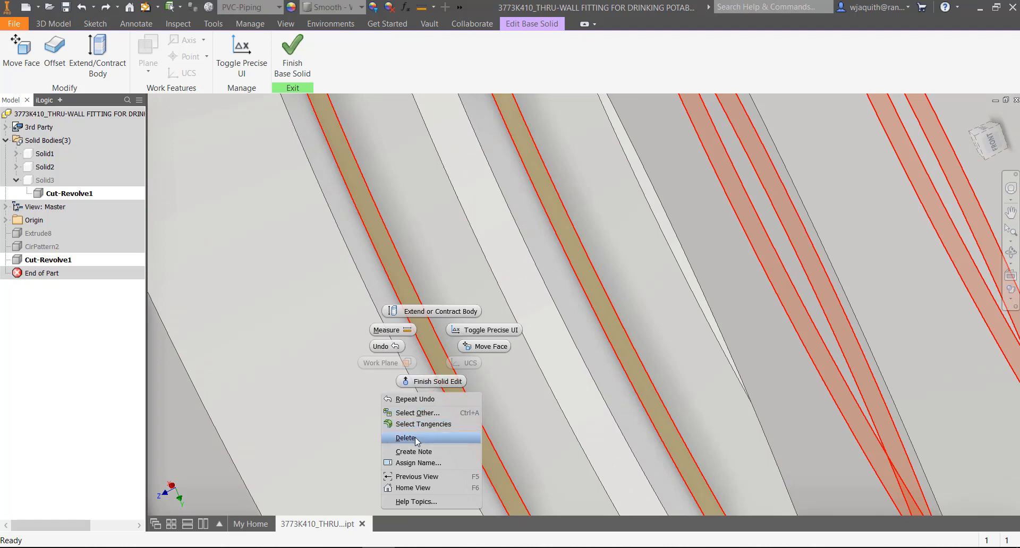
click(415, 438)
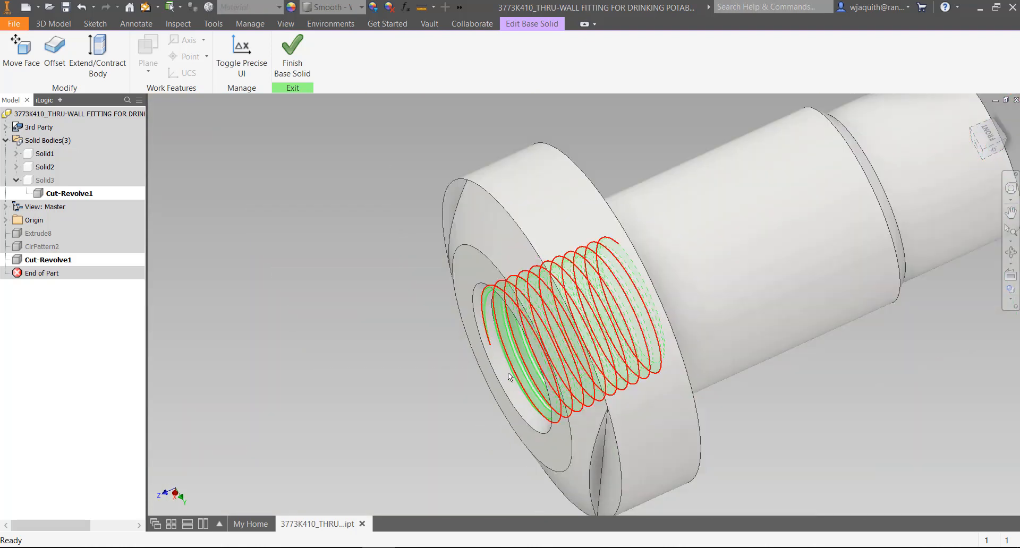
right_click(511, 377)
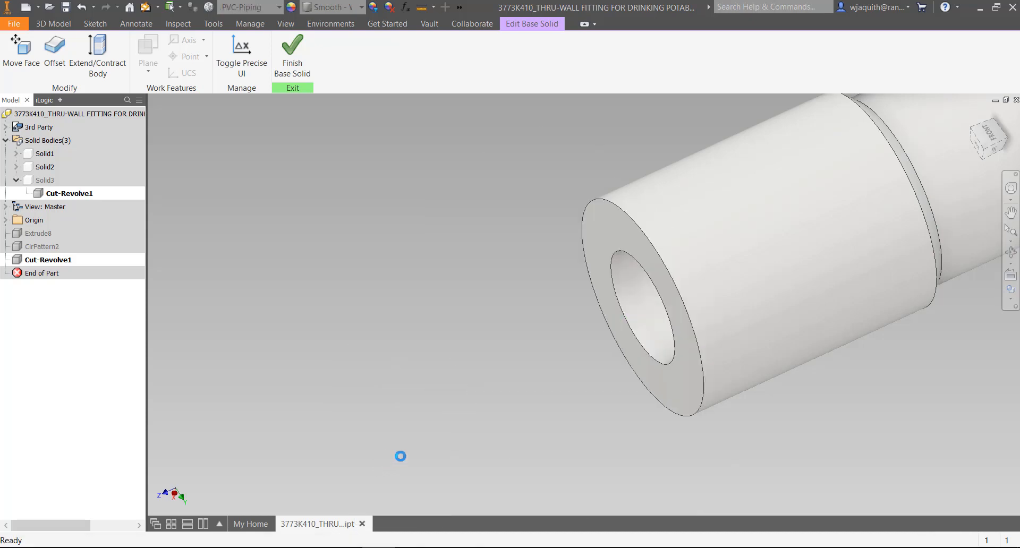
click(80, 7)
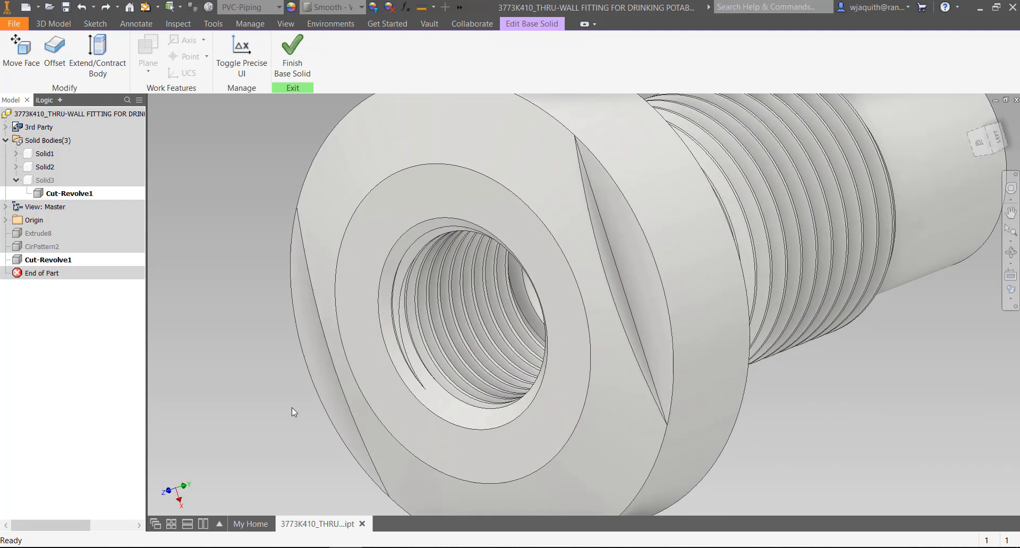
scroll(up, 3)
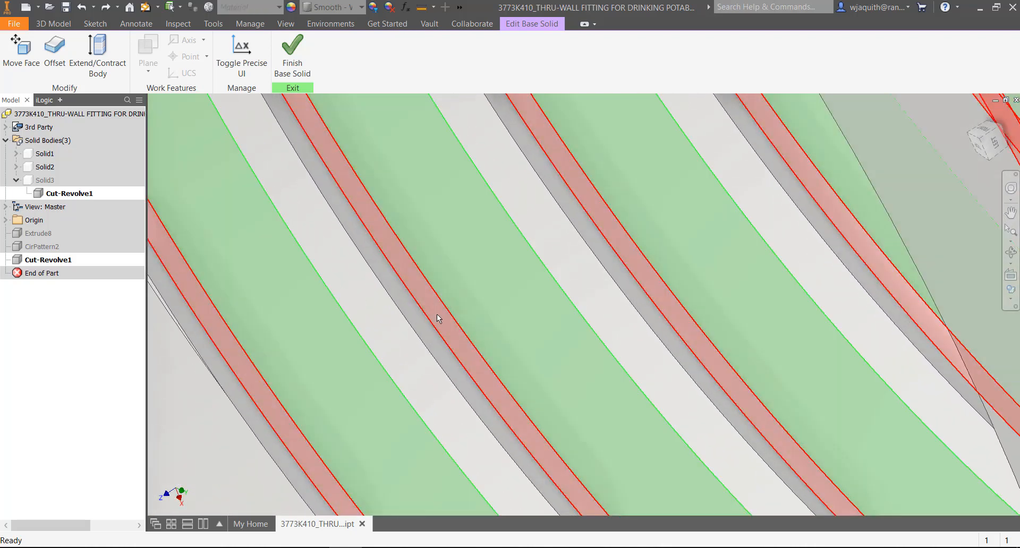
right_click(438, 319)
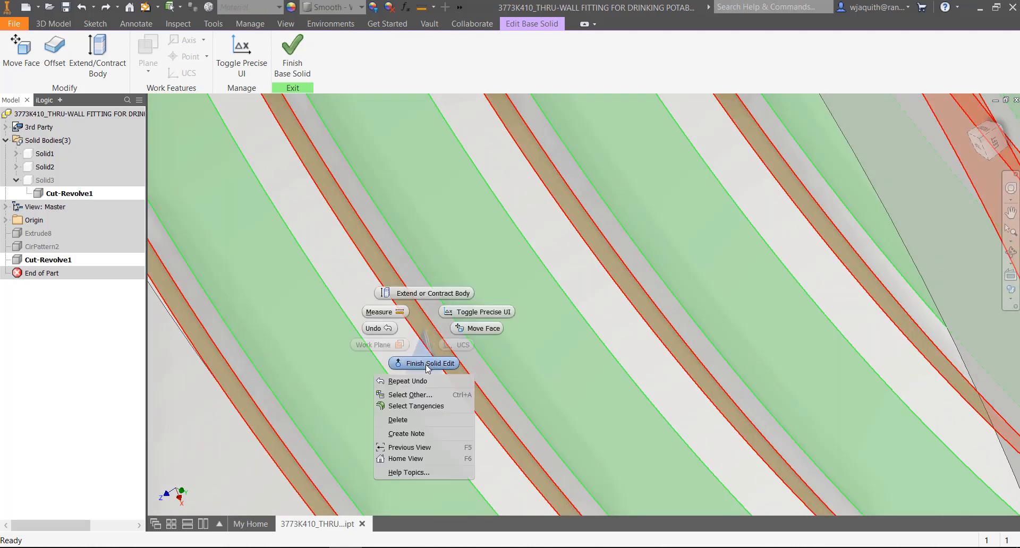
click(423, 363)
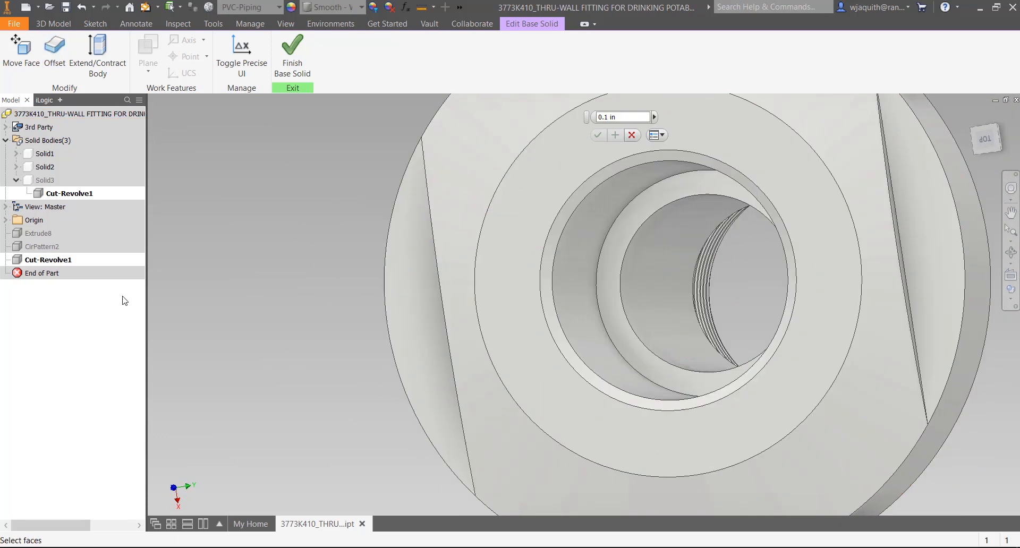
Step: Offset the smooth bore face by .05 over the remaining thread remnant
click(554, 316)
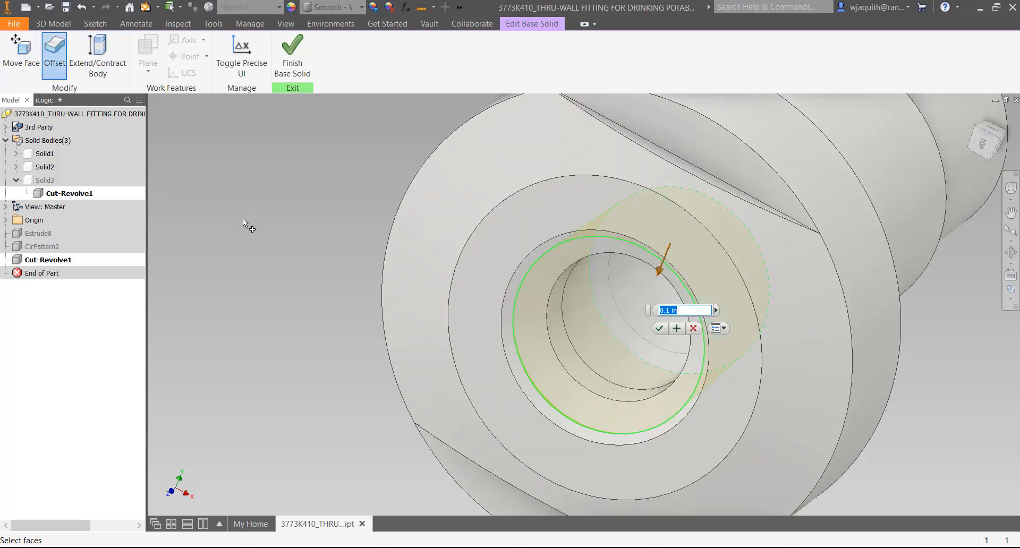
text(.05)
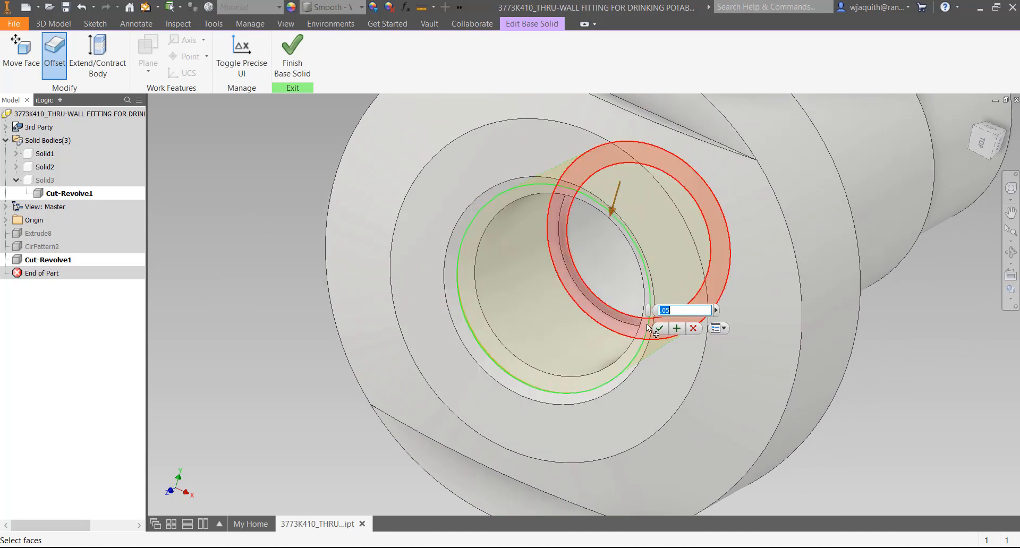
click(659, 329)
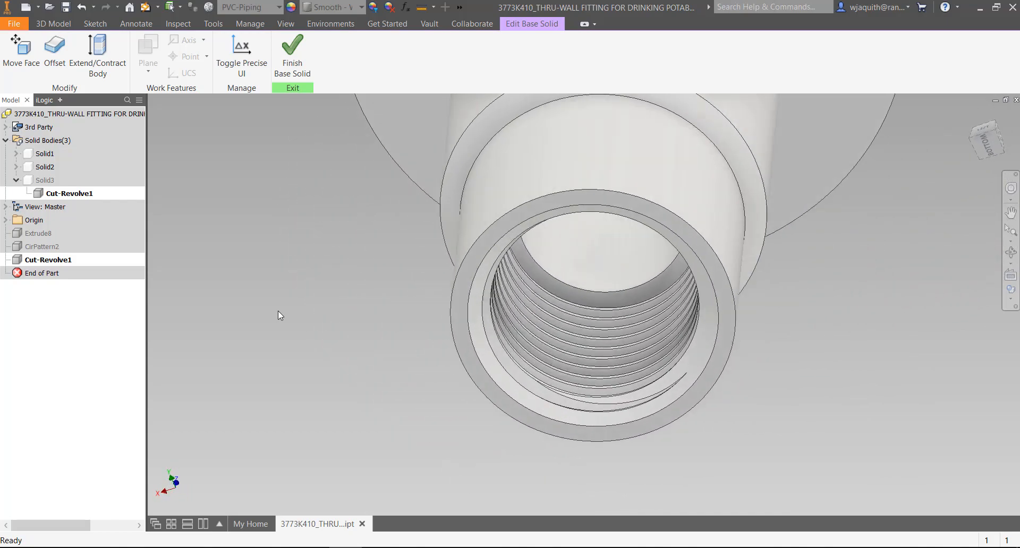
scroll(up, 3)
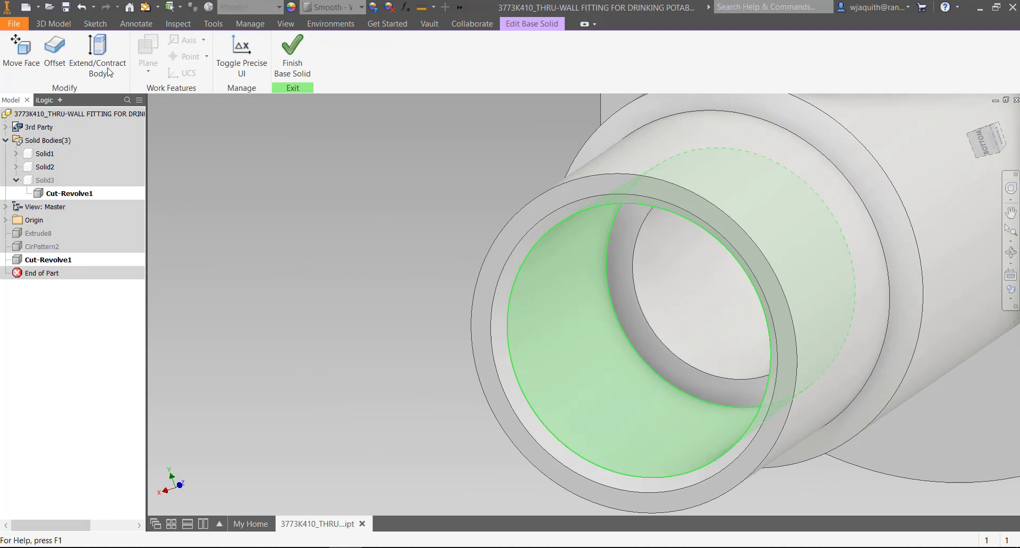
Step: Offset the bore face at the opposite end by .05
click(55, 52)
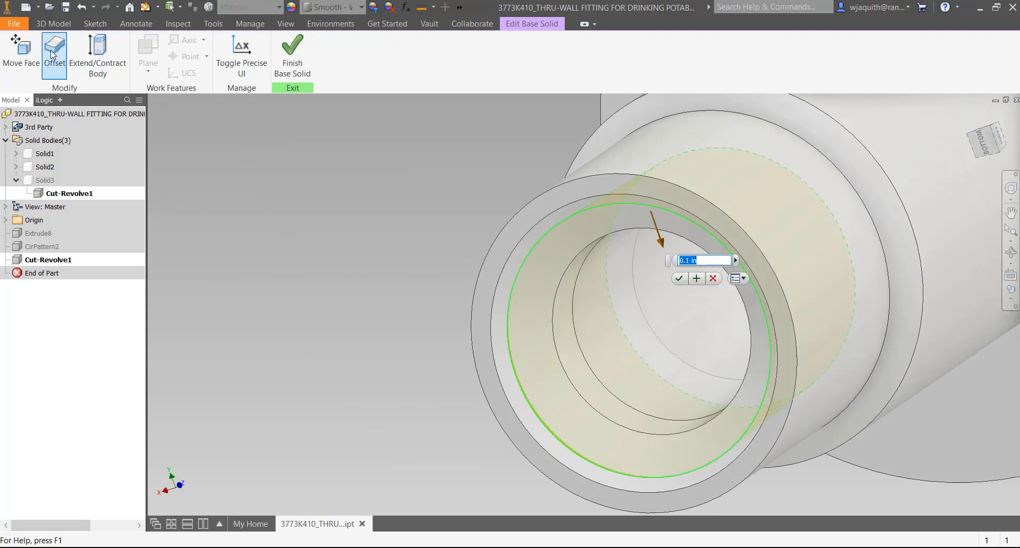
text(.05)
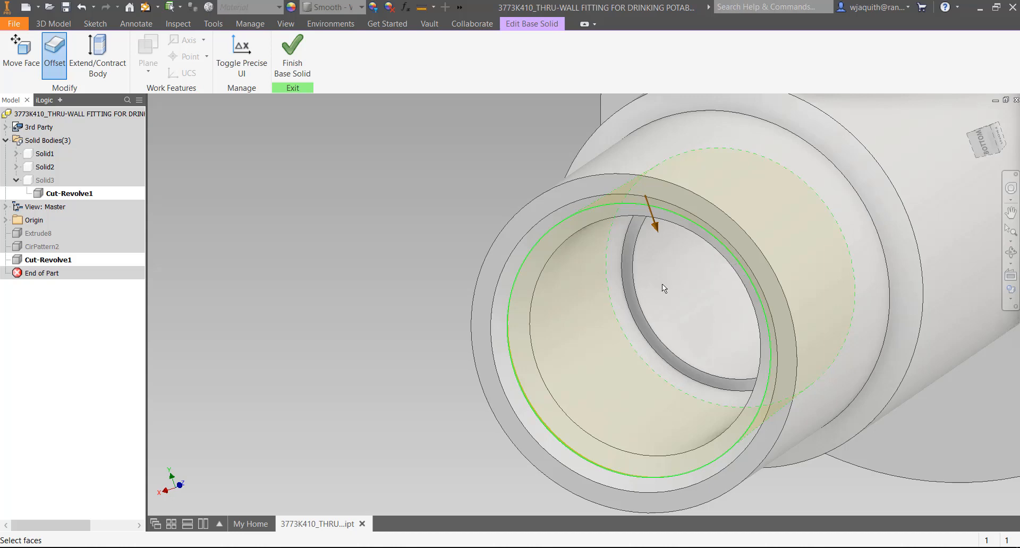
click(292, 55)
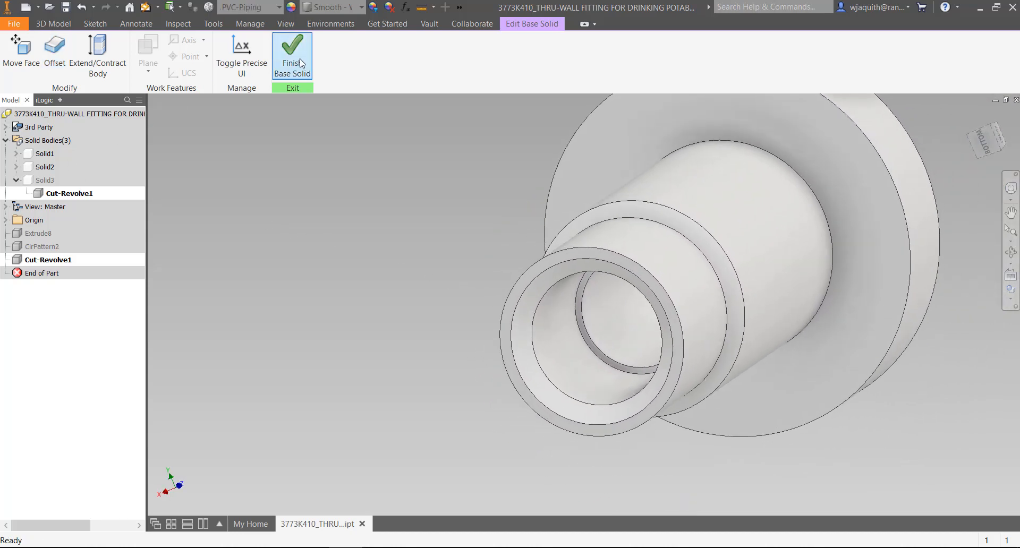
Step: Finish Base Solid, turn on visibility for Solid1 and Solid2, and view the complete fitting
click(292, 55)
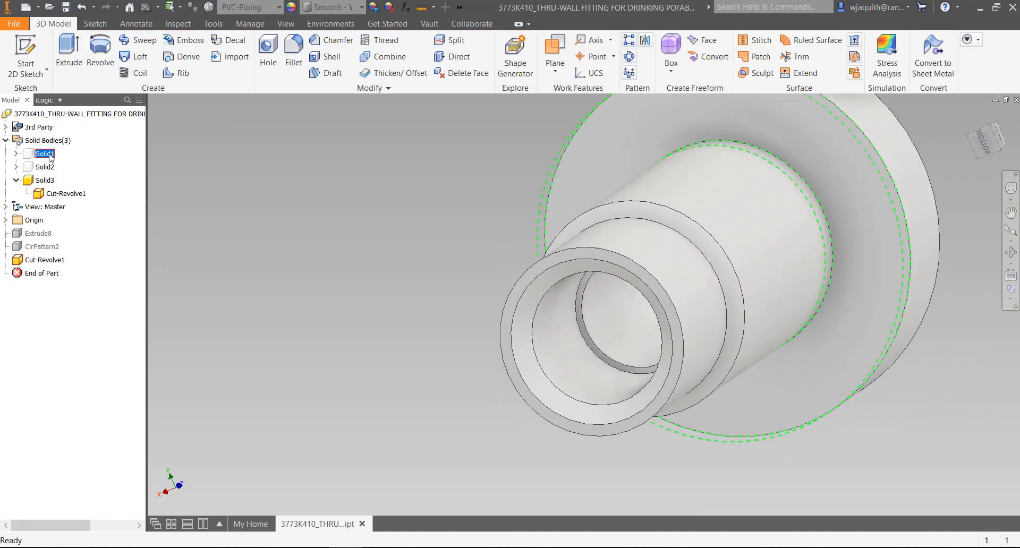
right_click(44, 167)
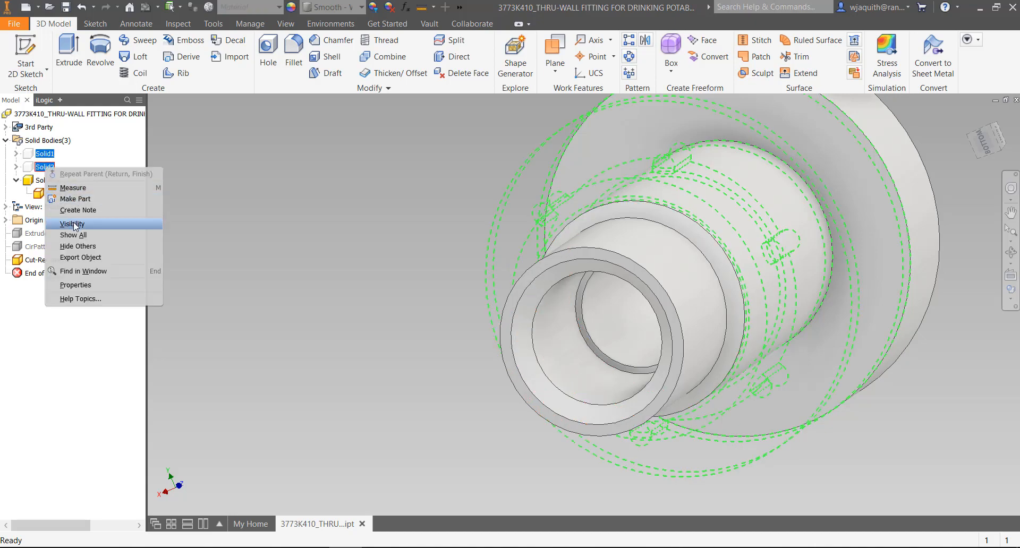
click(73, 224)
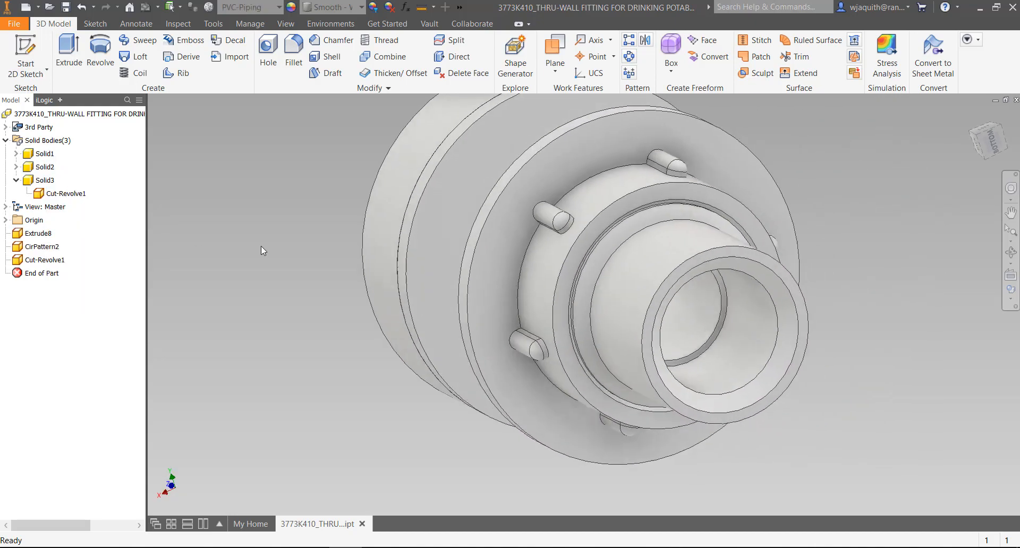
drag(586, 273, 488, 293)
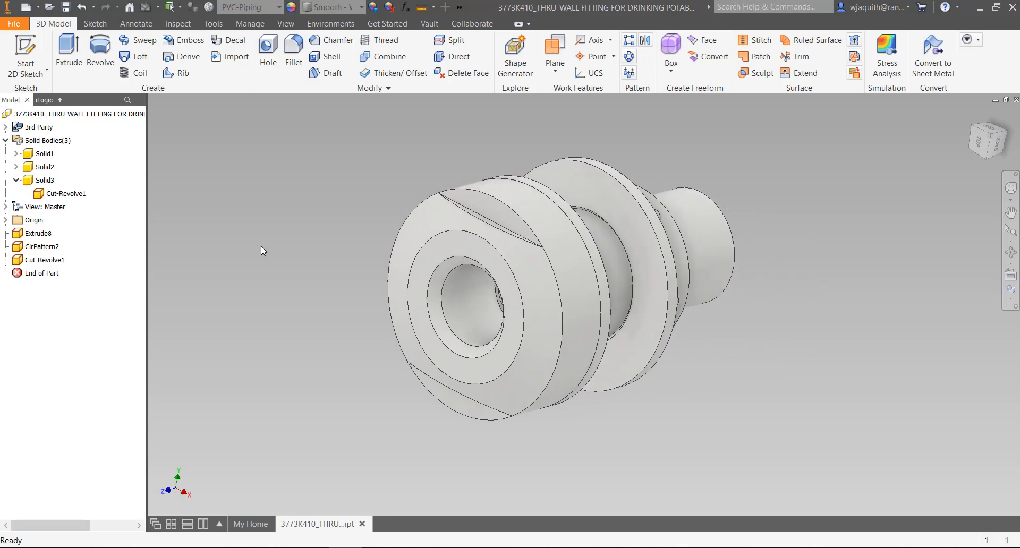